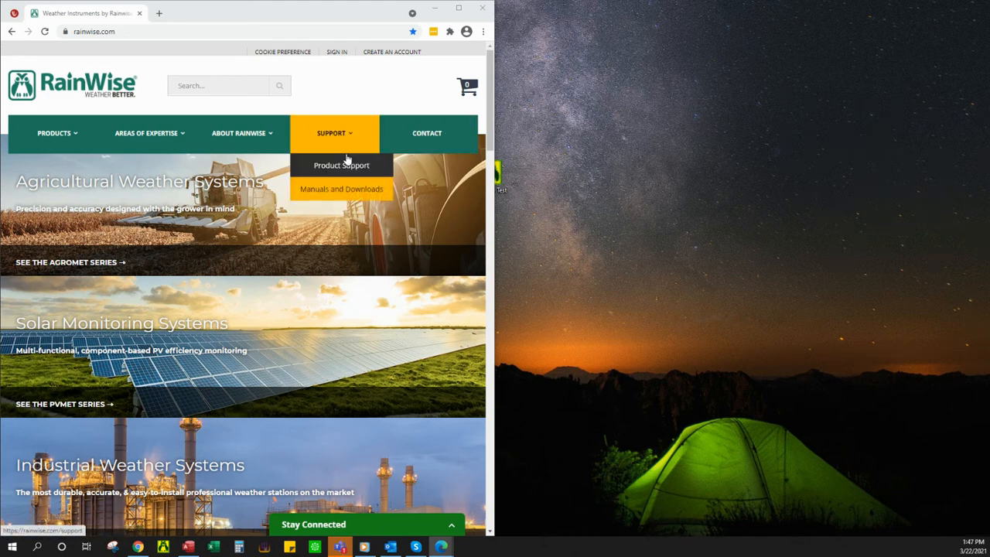
mouse_move(341, 189)
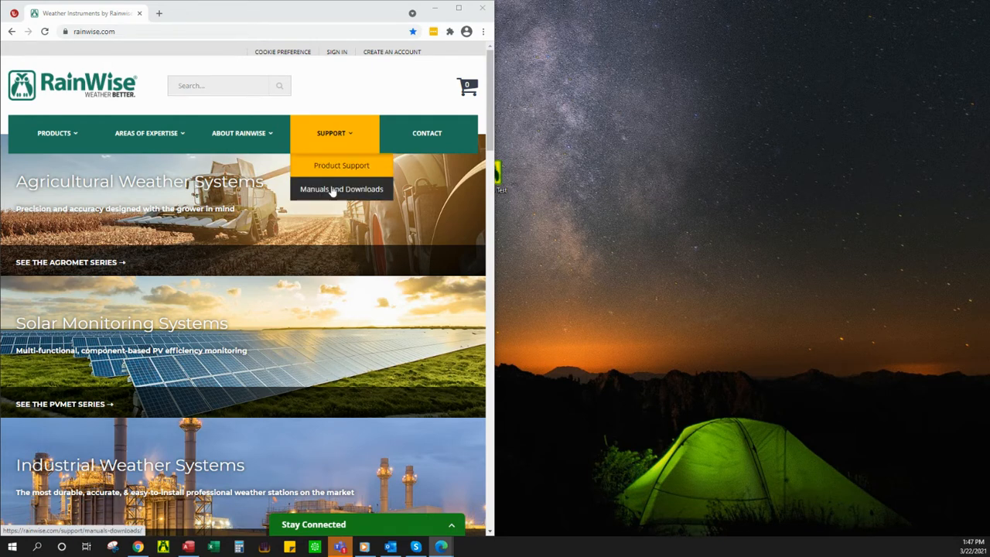
mouse_move(340, 165)
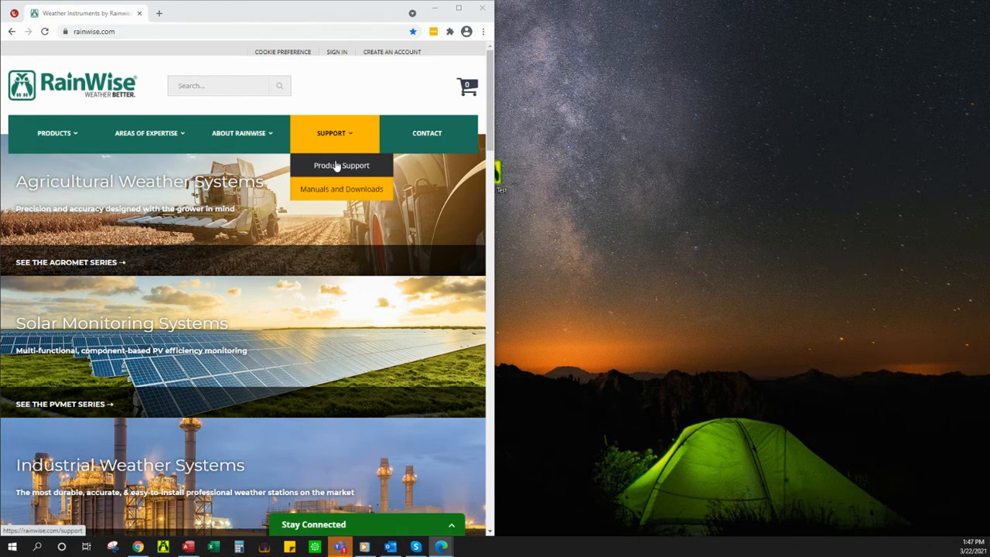
mouse_move(341, 189)
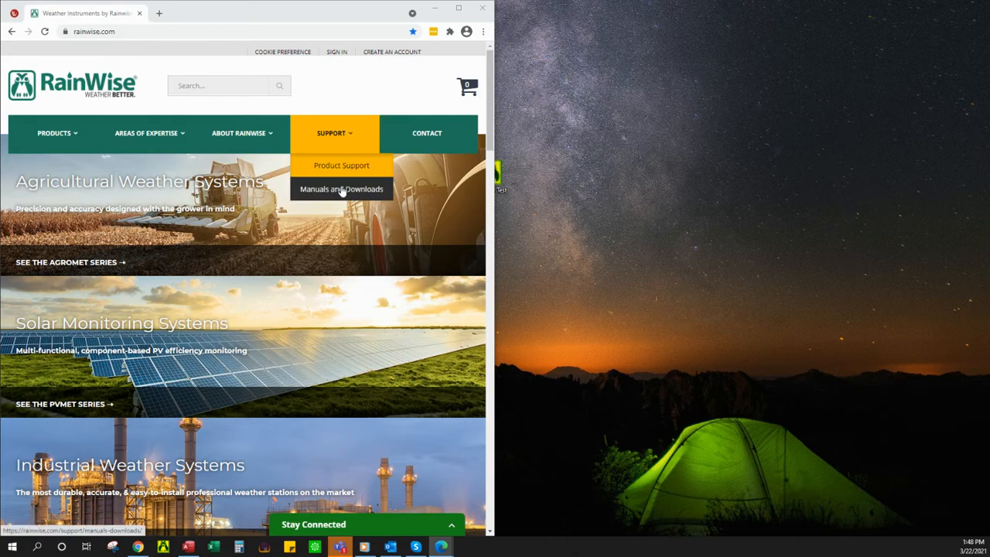
Expand RainWise's Solar Monitoring Station Manuals and Downloads and scroll to ModBus Test Utility Software.
click(341, 189)
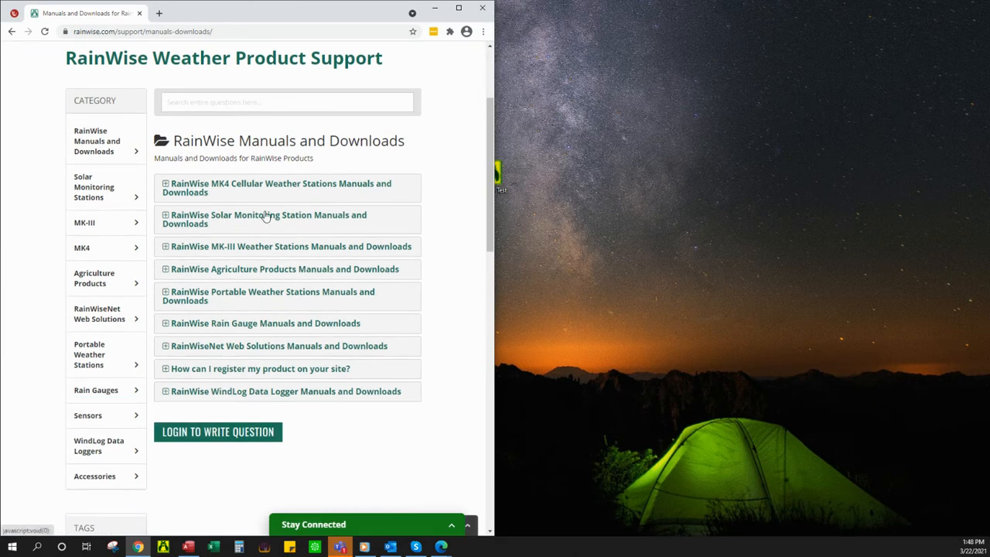
click(270, 219)
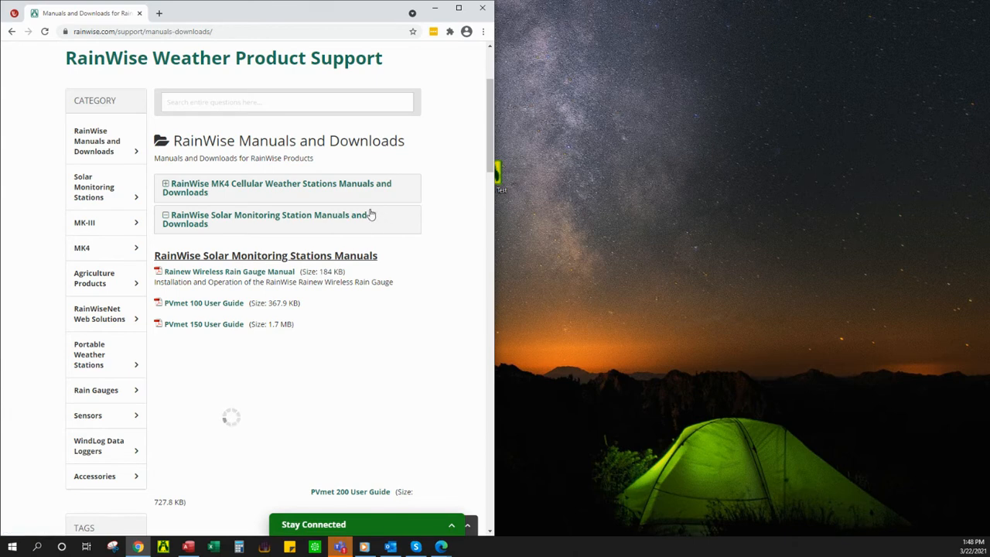
scroll(down, 3)
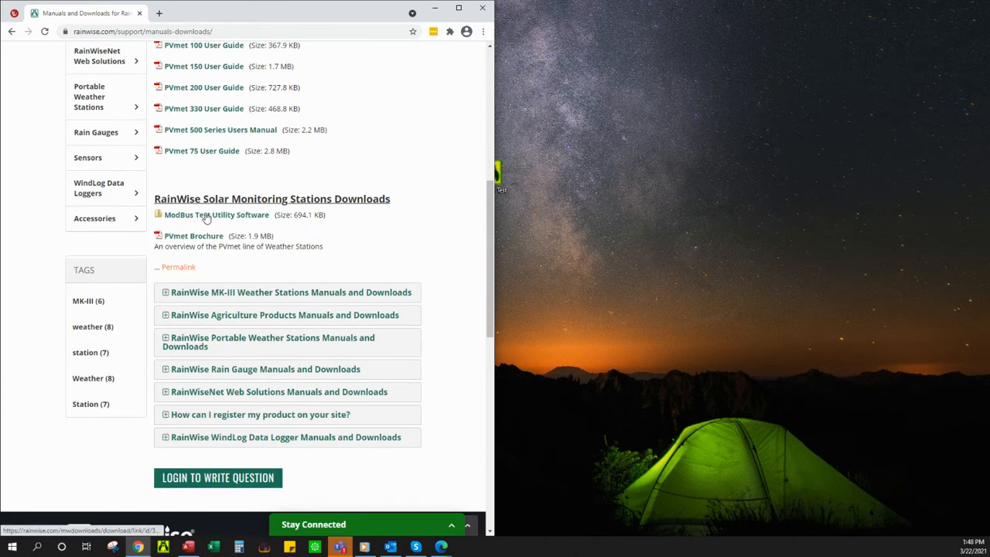
mouse_move(204, 217)
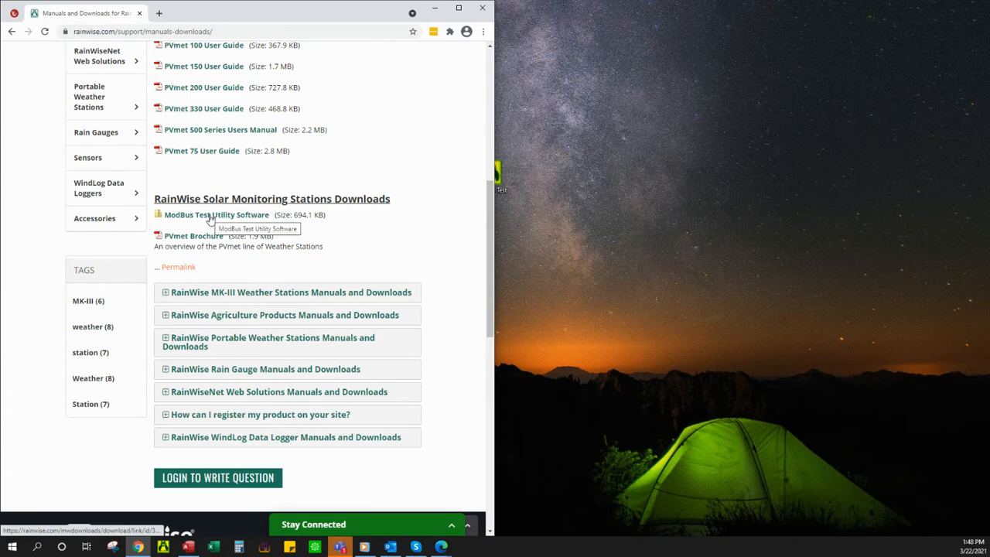
mouse_move(397, 48)
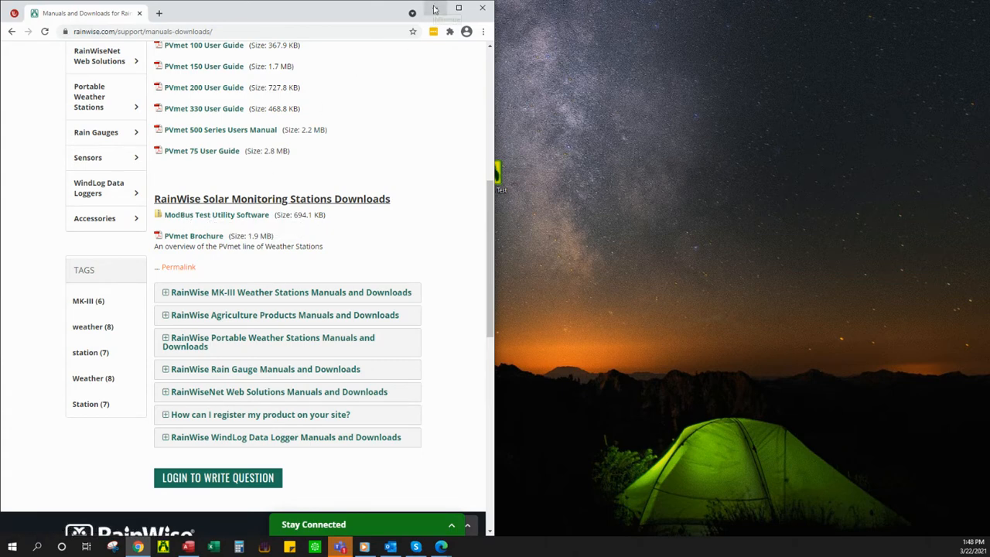
mouse_move(435, 9)
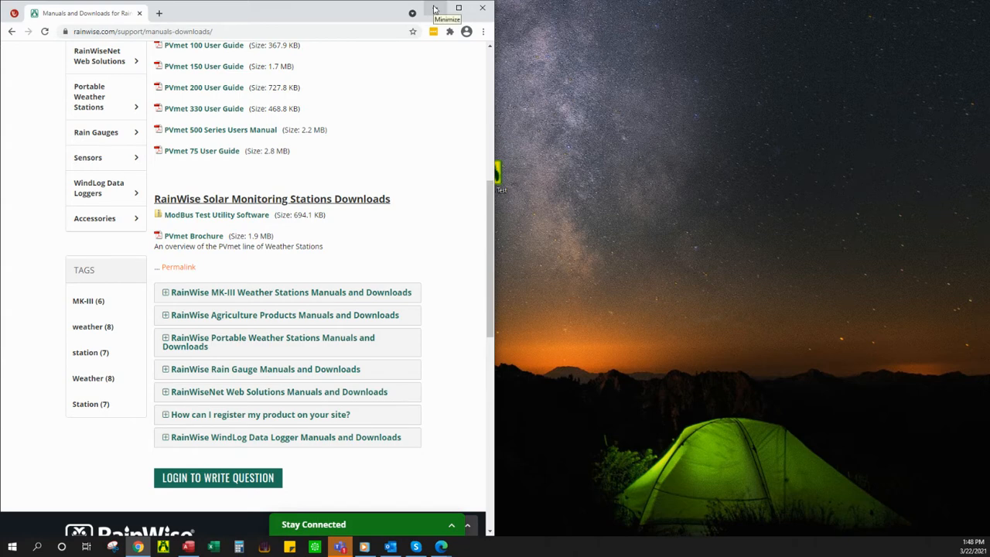
mouse_move(434, 8)
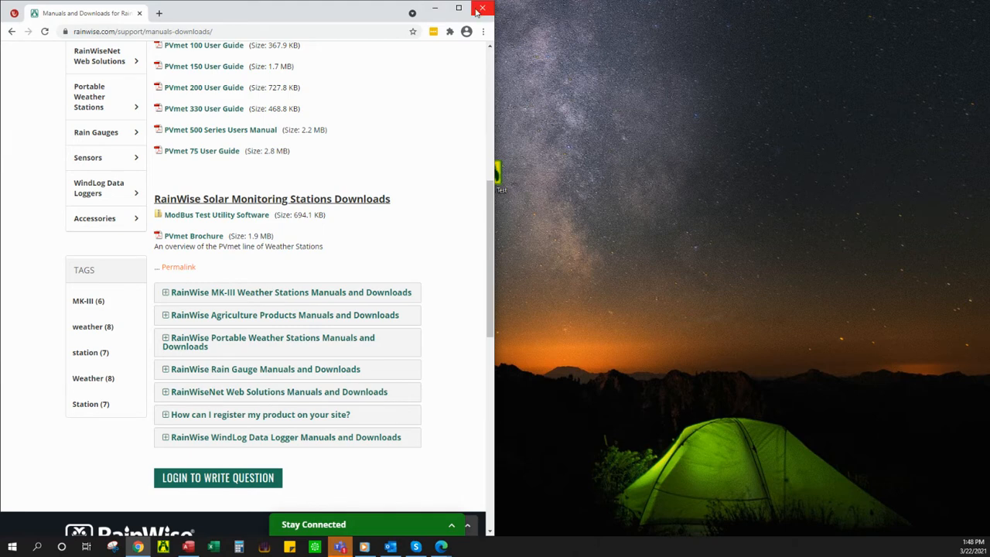
mouse_move(482, 11)
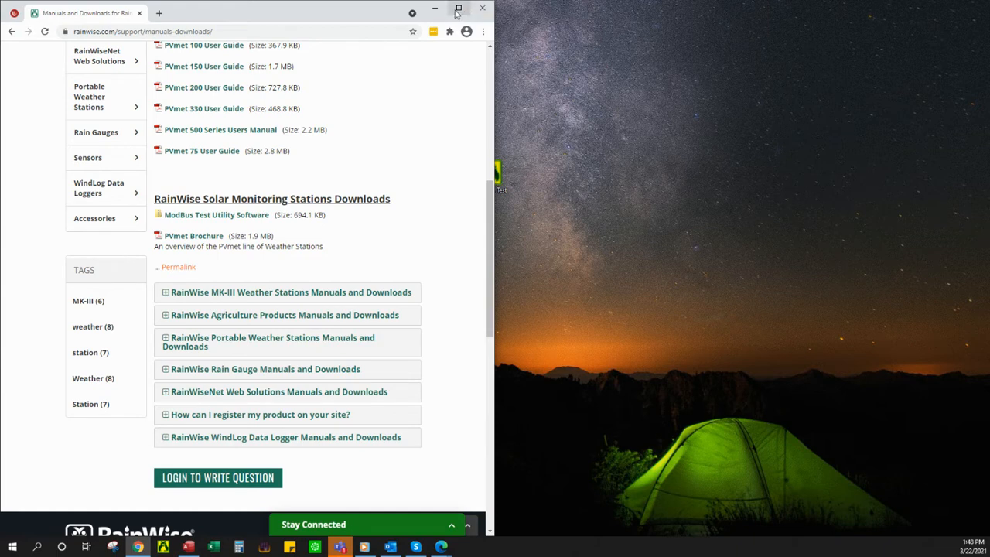
mouse_move(483, 8)
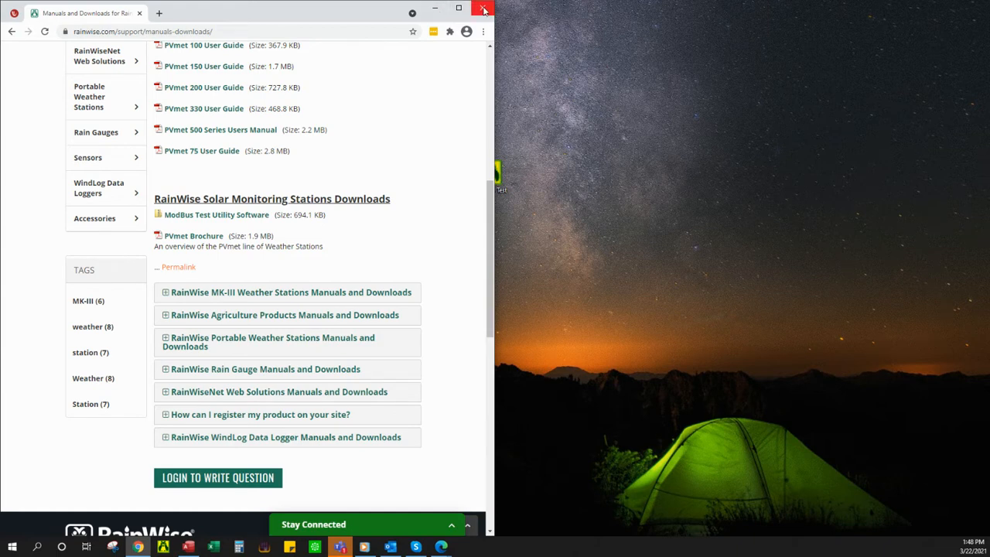
mouse_move(483, 11)
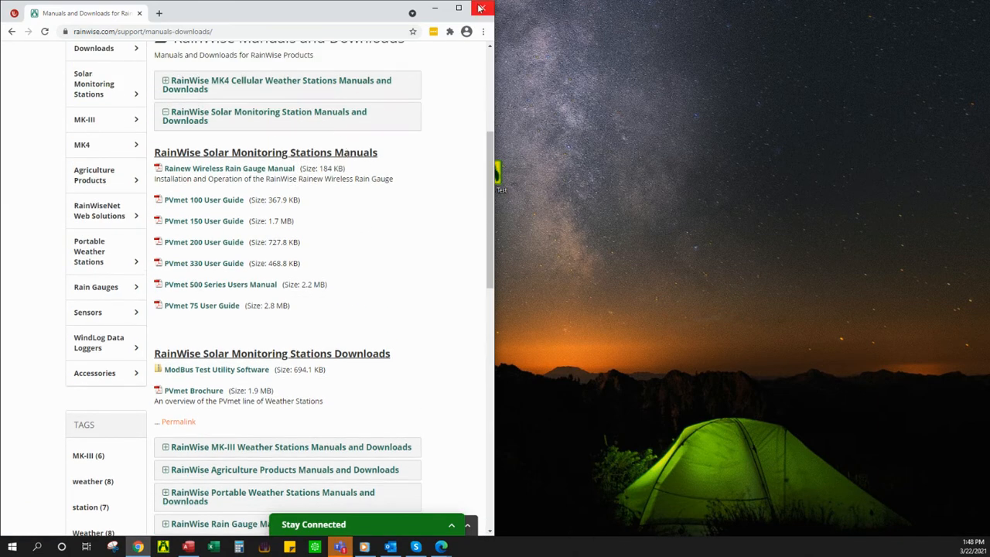
mouse_move(212, 378)
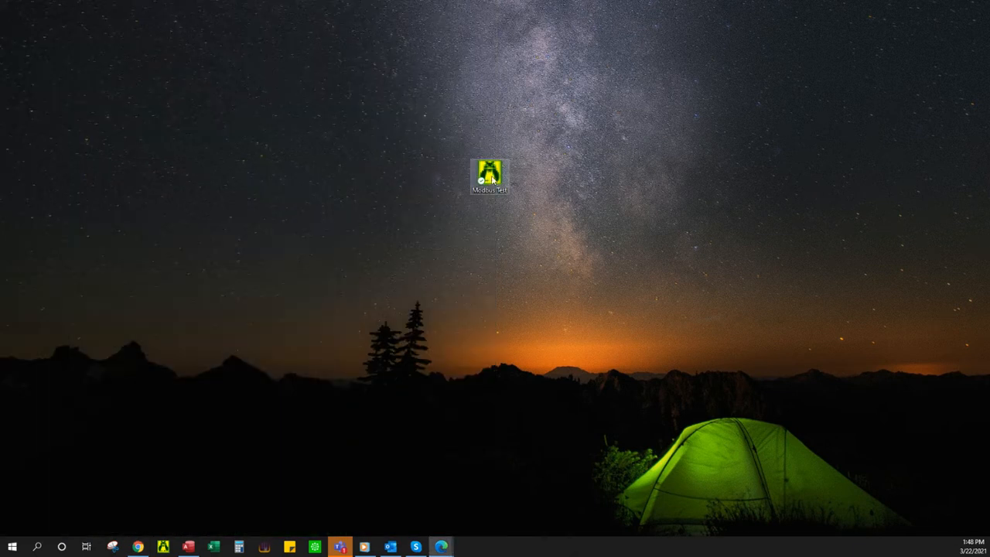
Launch the Modbus Test utility from the desktop and bring up its Connection menu.
double_click(488, 170)
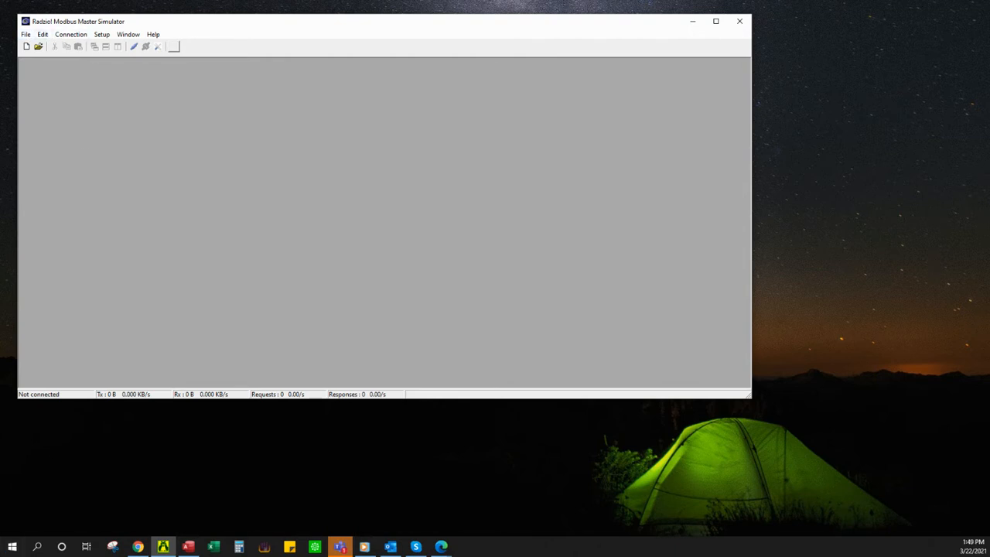
click(71, 34)
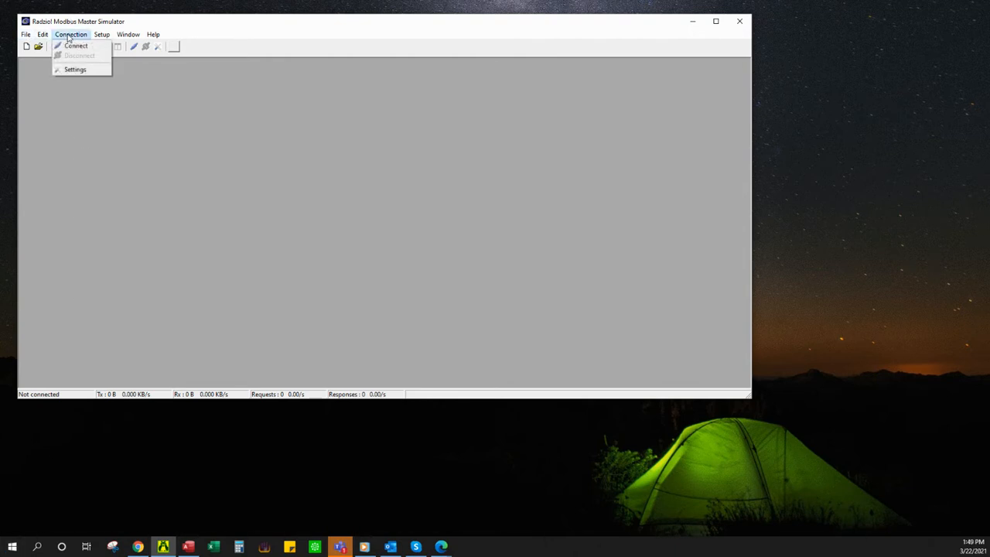
mouse_move(133, 152)
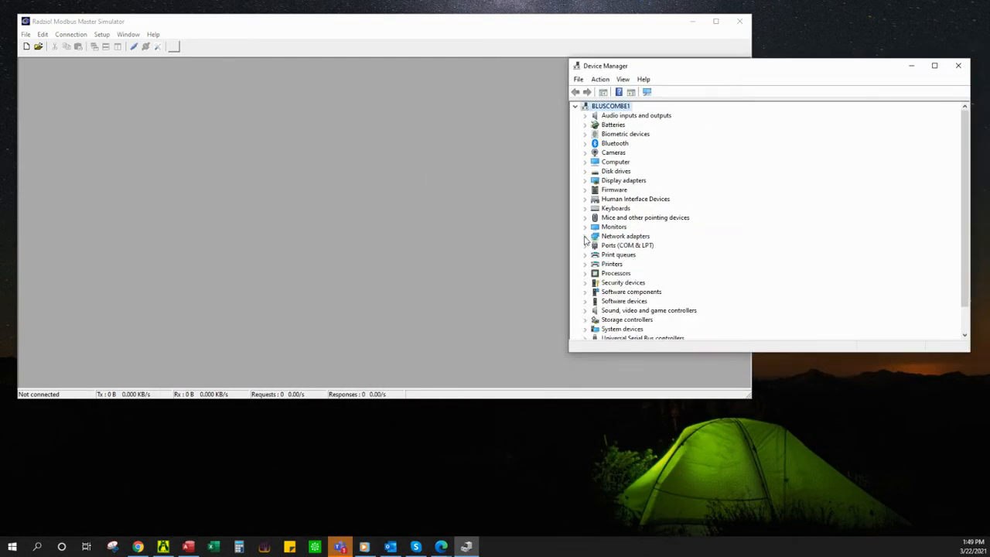
Expand Ports (COM & LPT) and select Silicon Labs CP210x USB to UART Bridge (COM59).
click(627, 245)
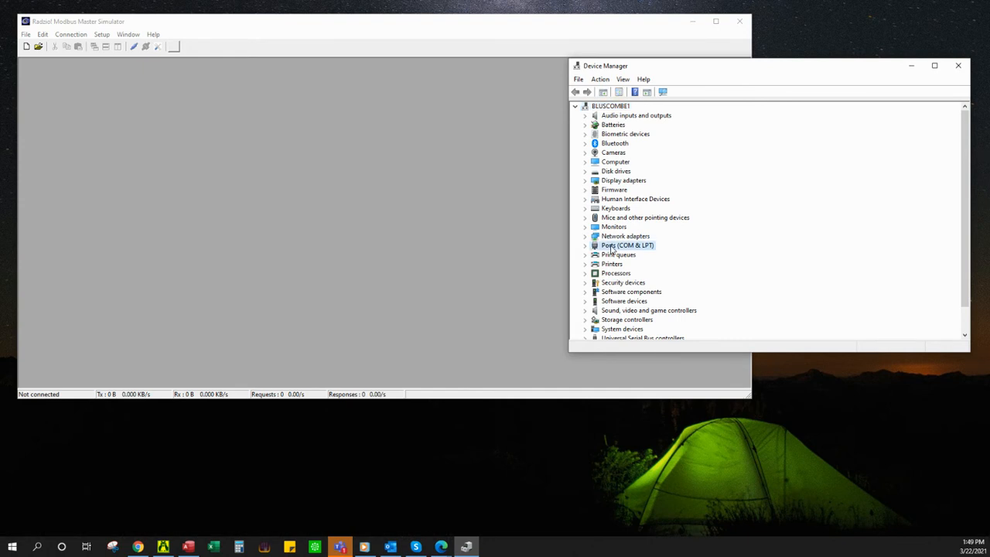
click(586, 245)
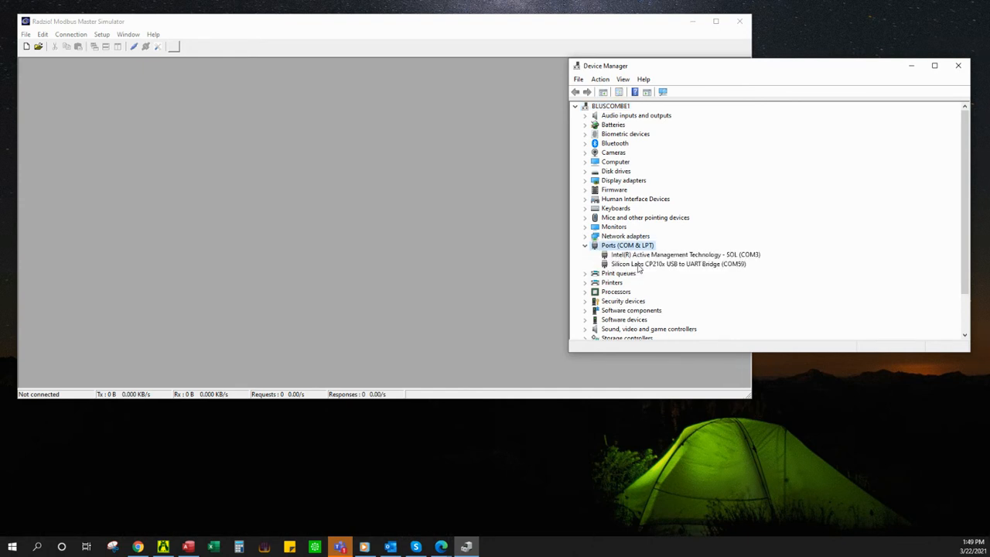
mouse_move(682, 266)
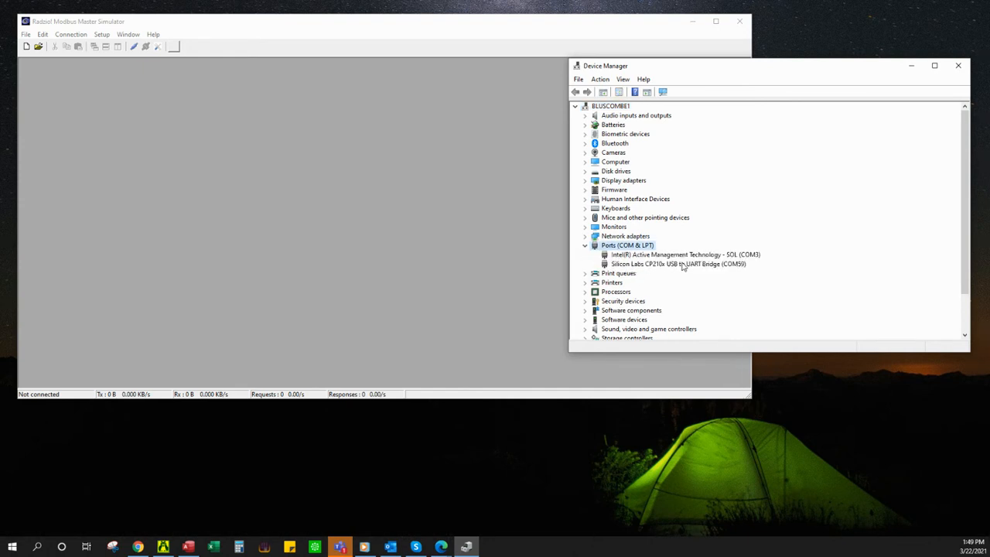
click(678, 264)
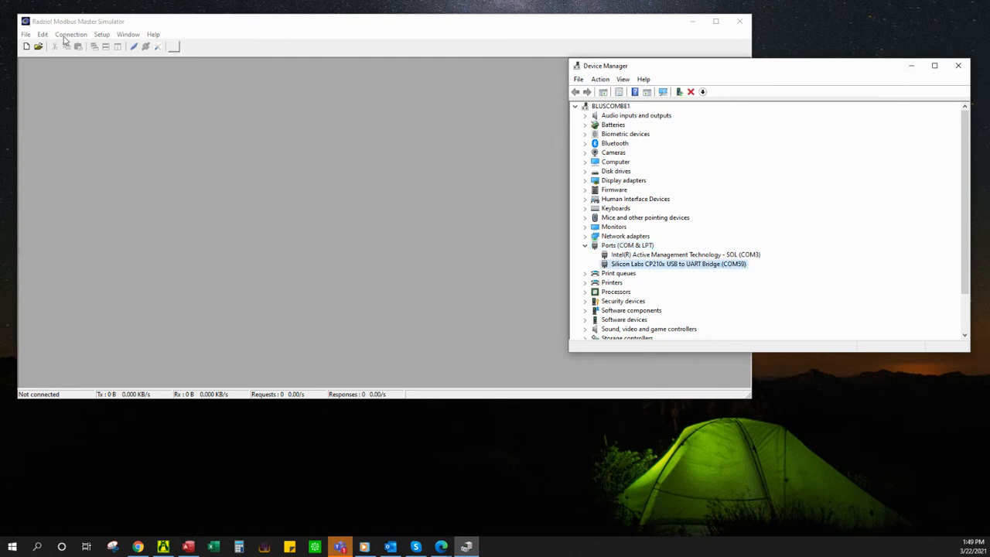
Set the simulator connection to Modbus RTU on COM59 at 9600 baud, then close Device Manager.
click(70, 34)
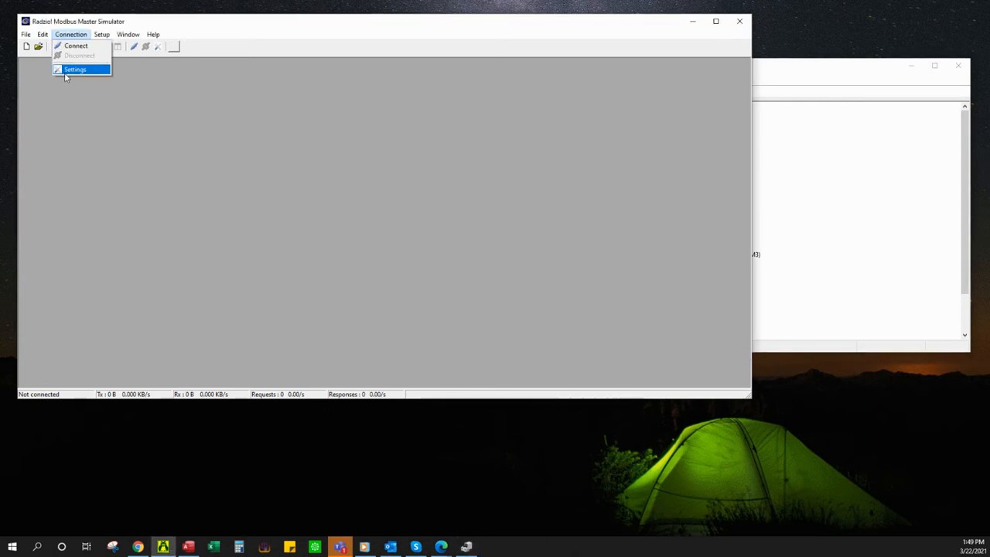
click(75, 68)
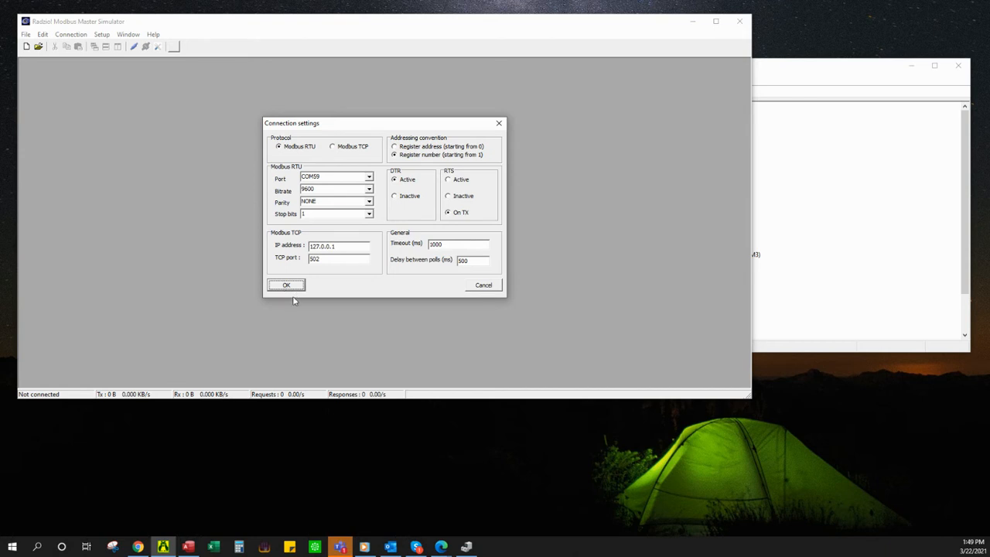
click(286, 285)
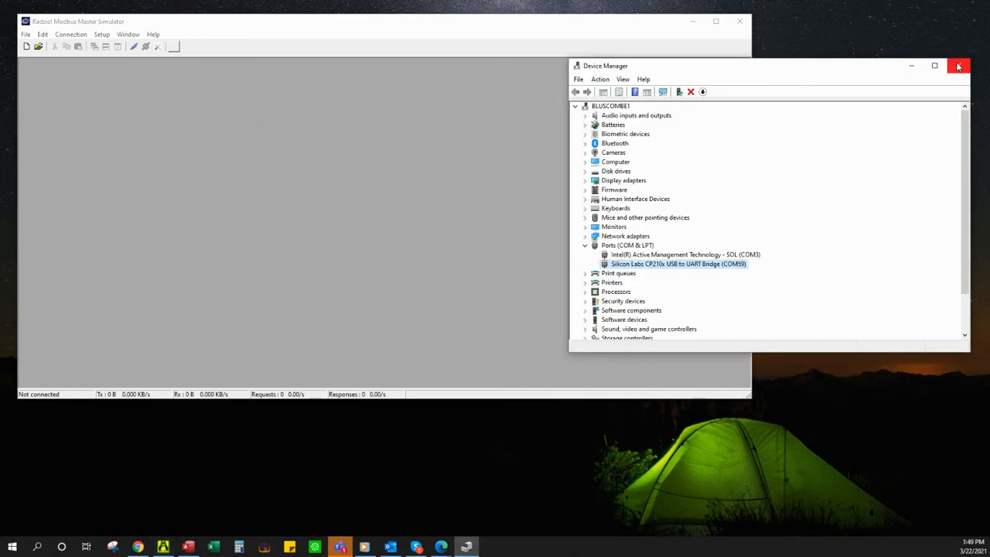
click(958, 65)
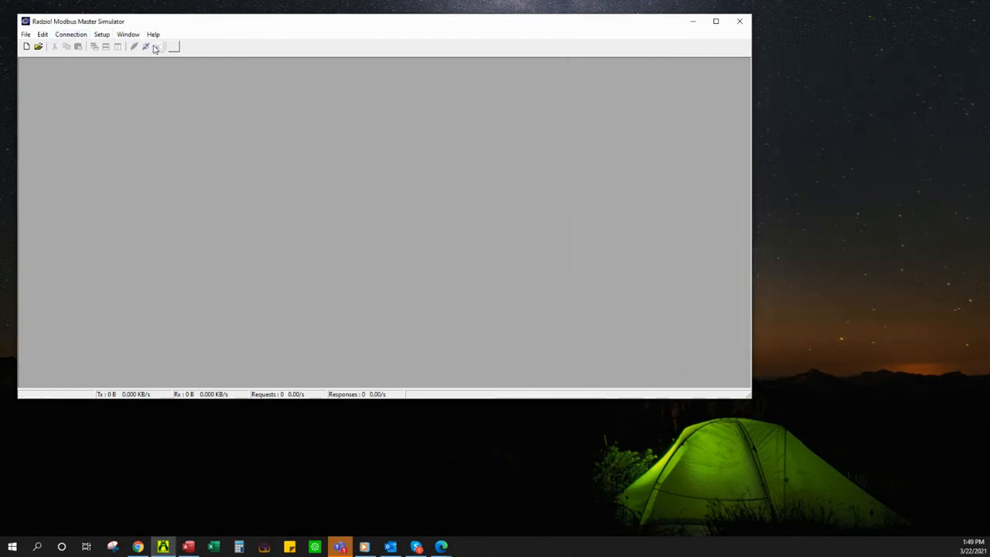
Open MK-III-MB Holding Registers.rmf from the Rainwise folder.
click(25, 34)
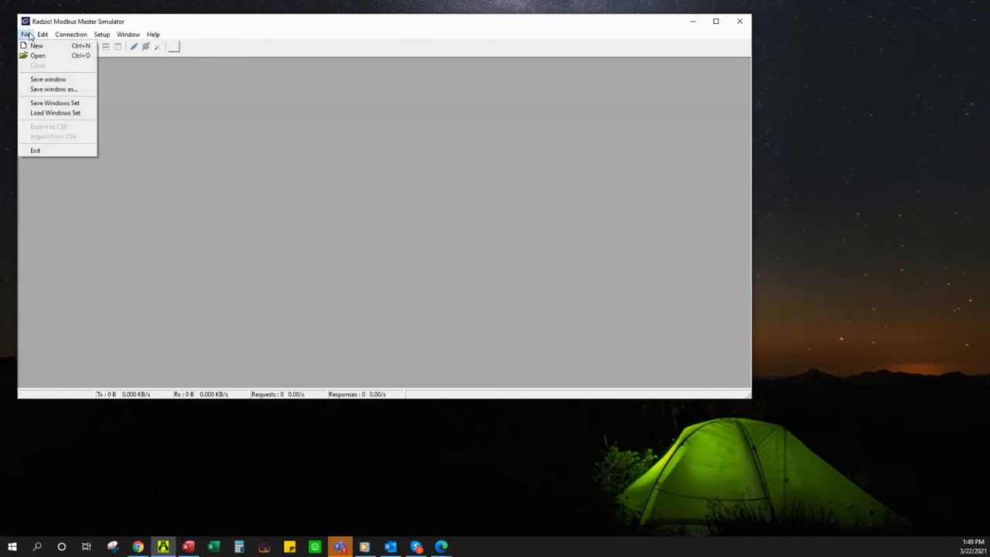
mouse_move(38, 55)
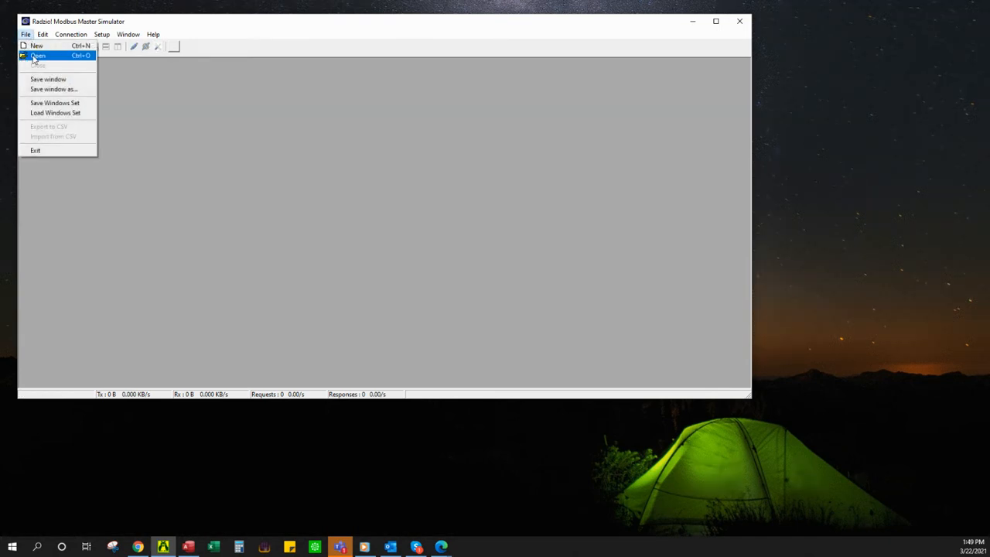
click(38, 55)
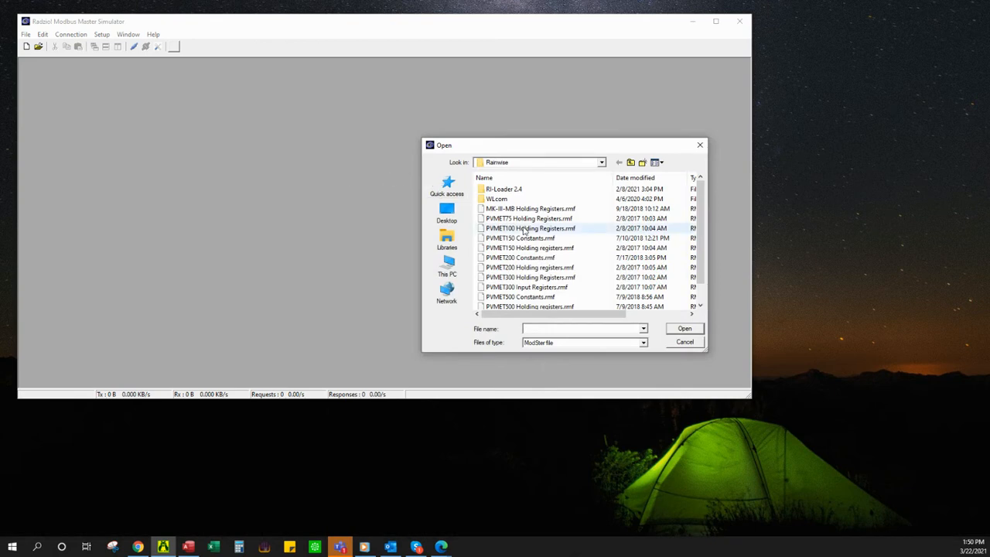
mouse_move(541, 209)
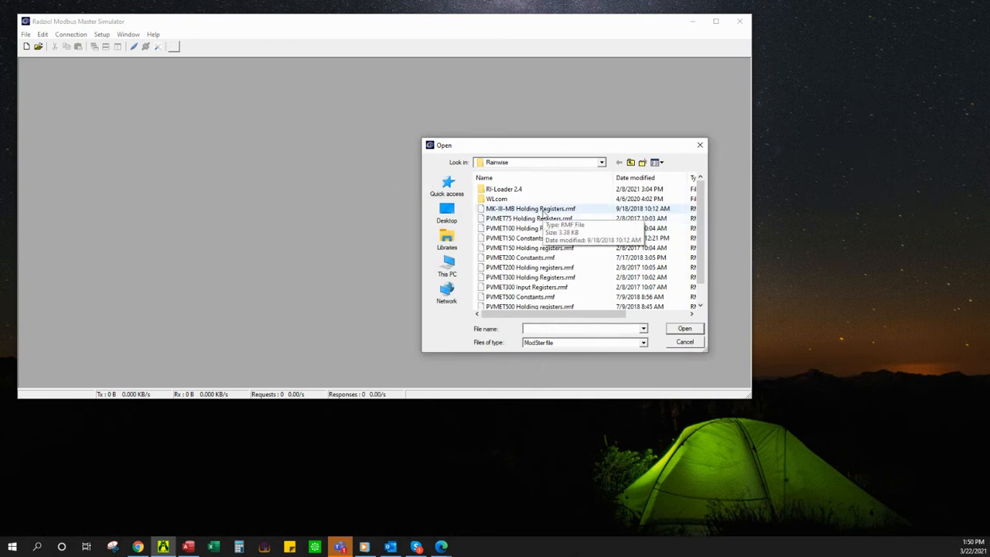
click(530, 209)
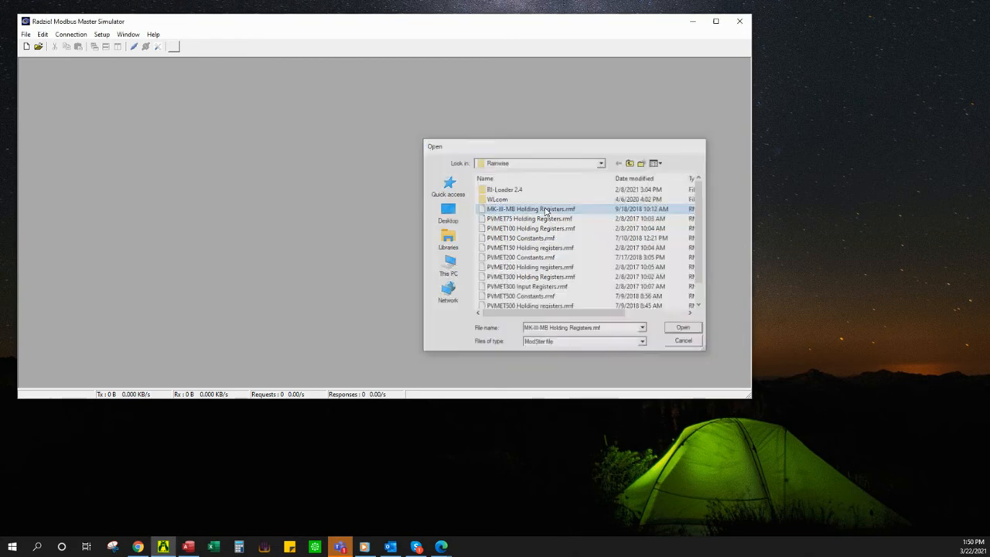
click(682, 327)
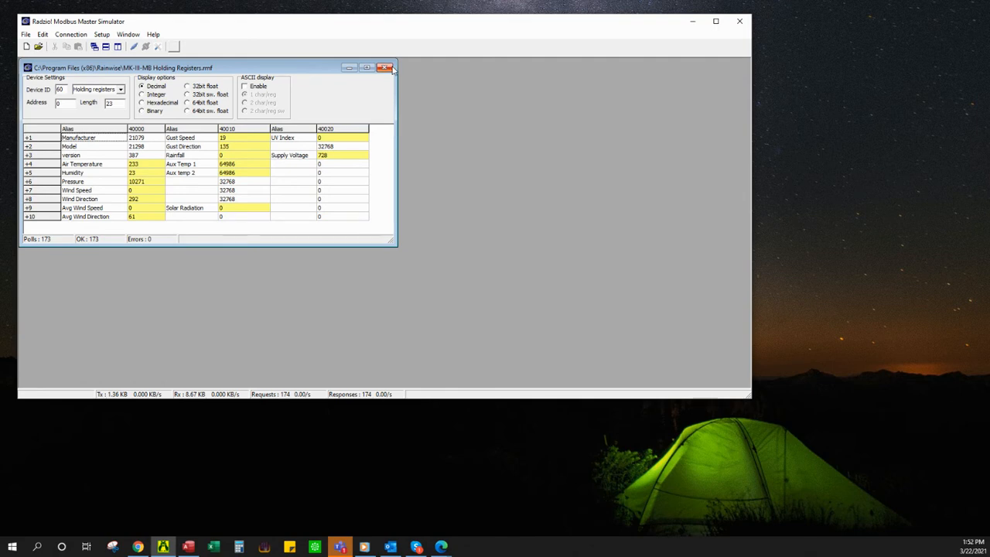
Close the MK-III-MB register window after polling ends in a message timeout.
click(386, 67)
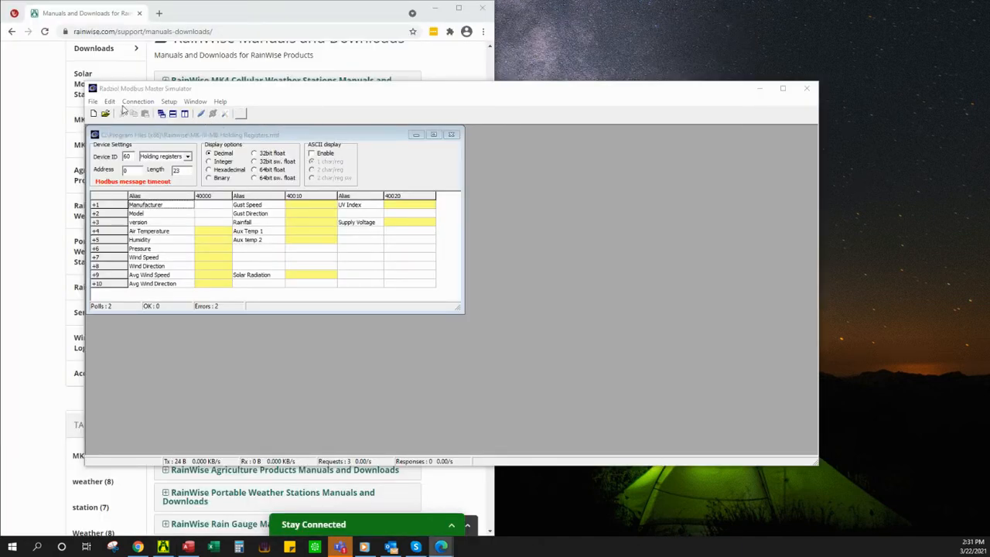
Open the PVMET150 Holding registers.rmf register map.
click(92, 101)
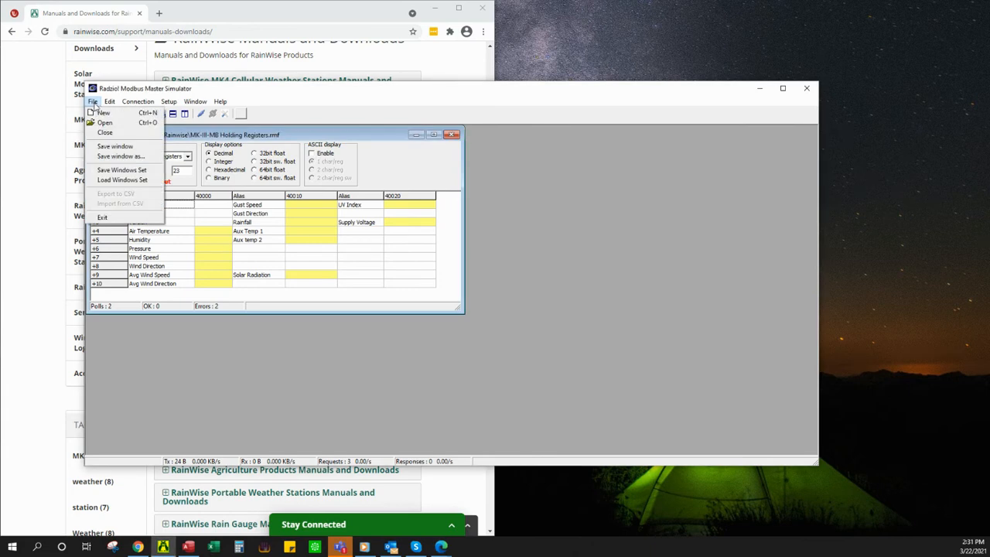
click(104, 122)
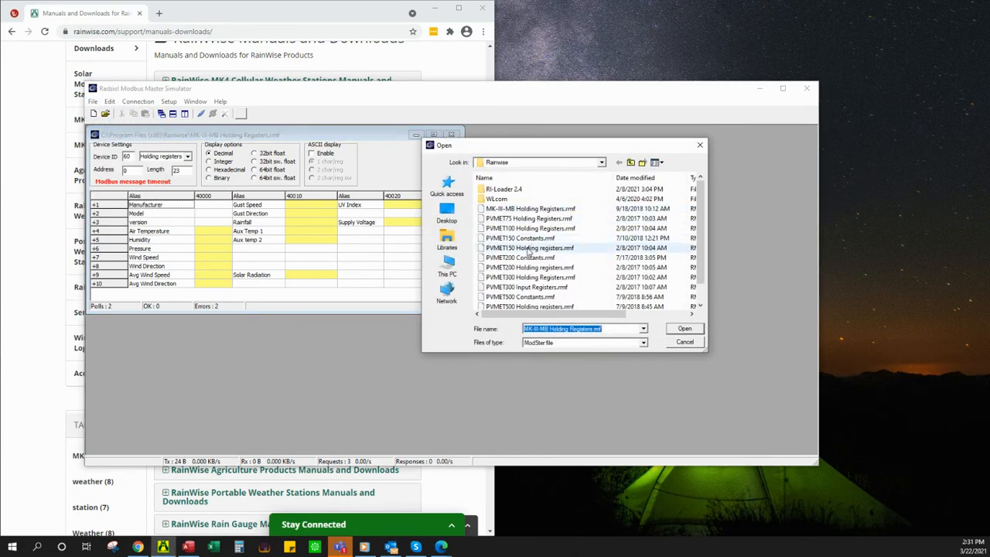
click(530, 247)
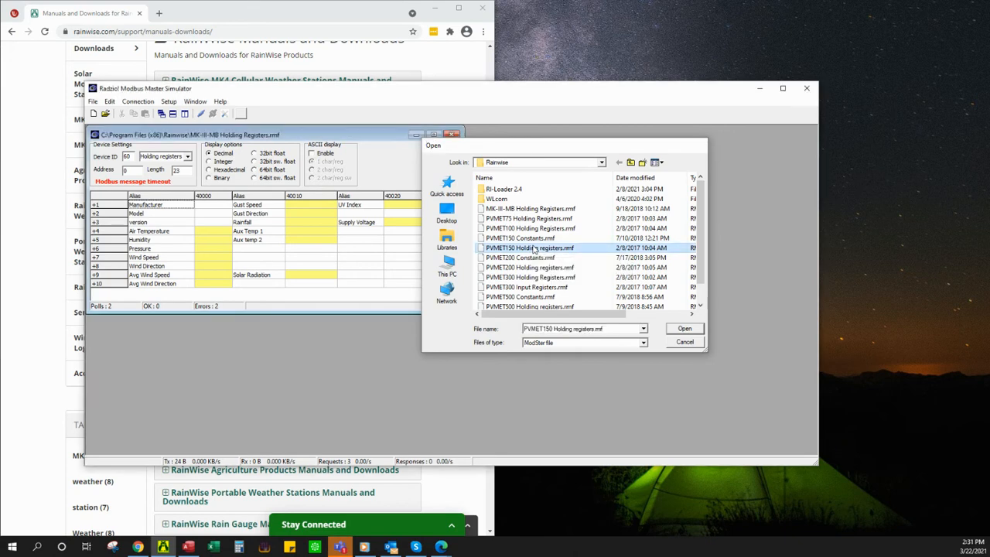
click(683, 327)
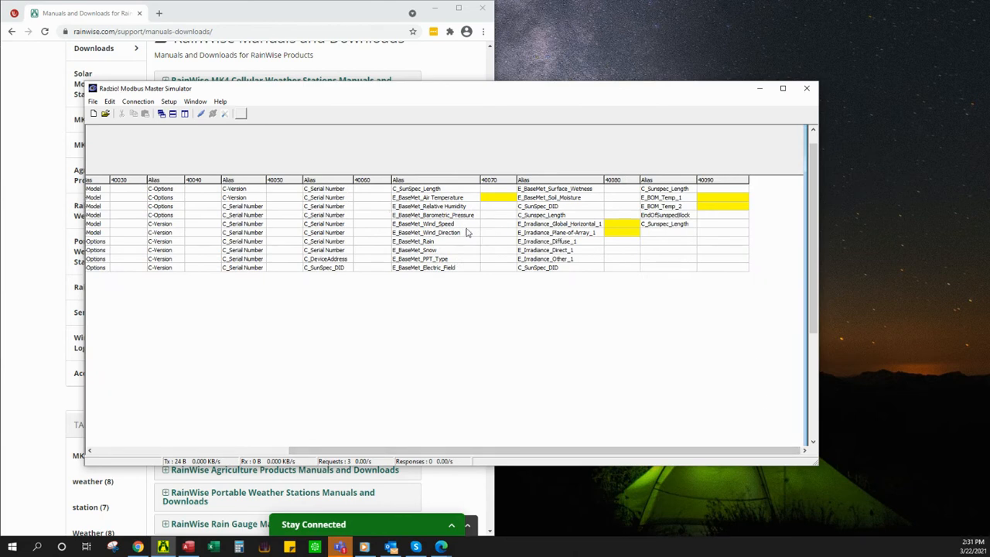
mouse_move(499, 204)
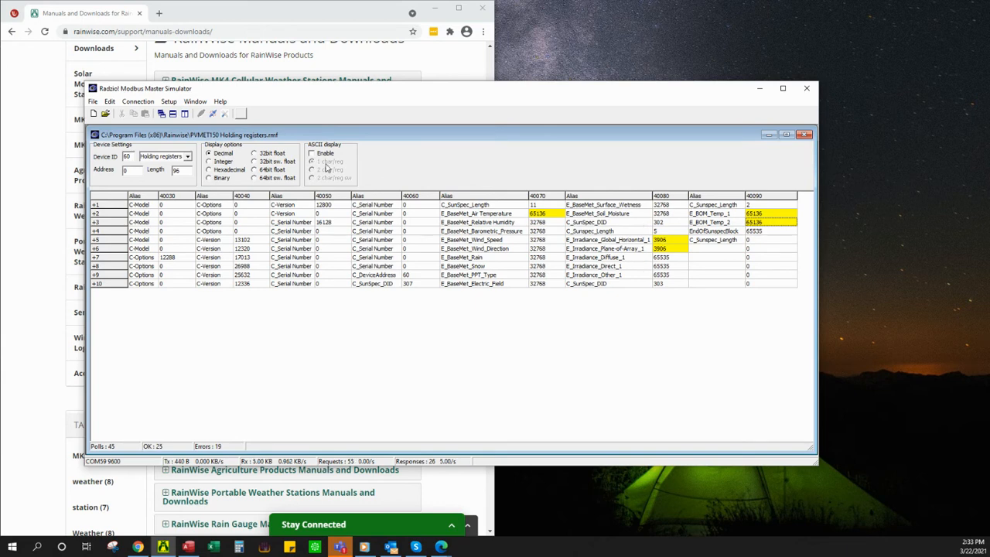
Open PVMET150 Constants.rmf, showing both Irradiance Scale registers at 65535.
click(93, 101)
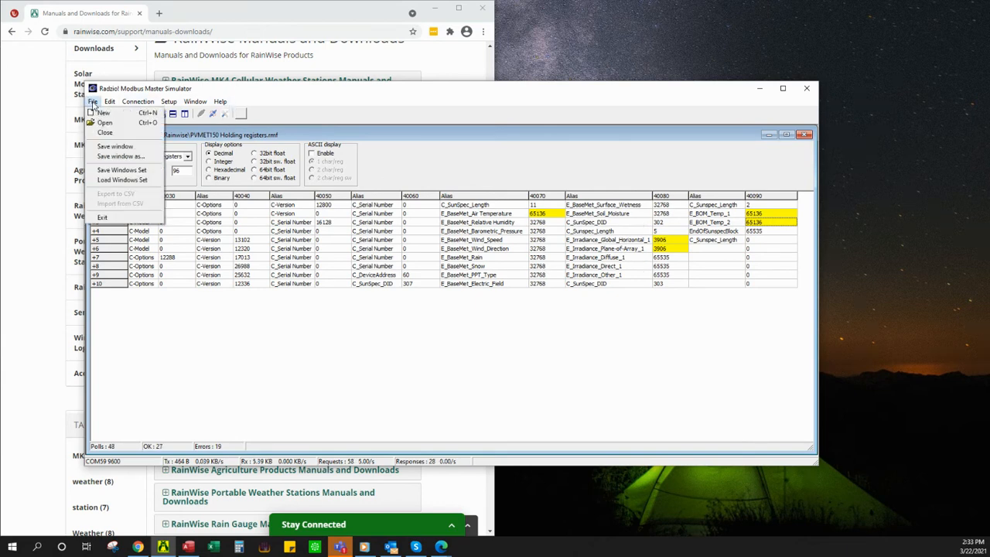
click(105, 122)
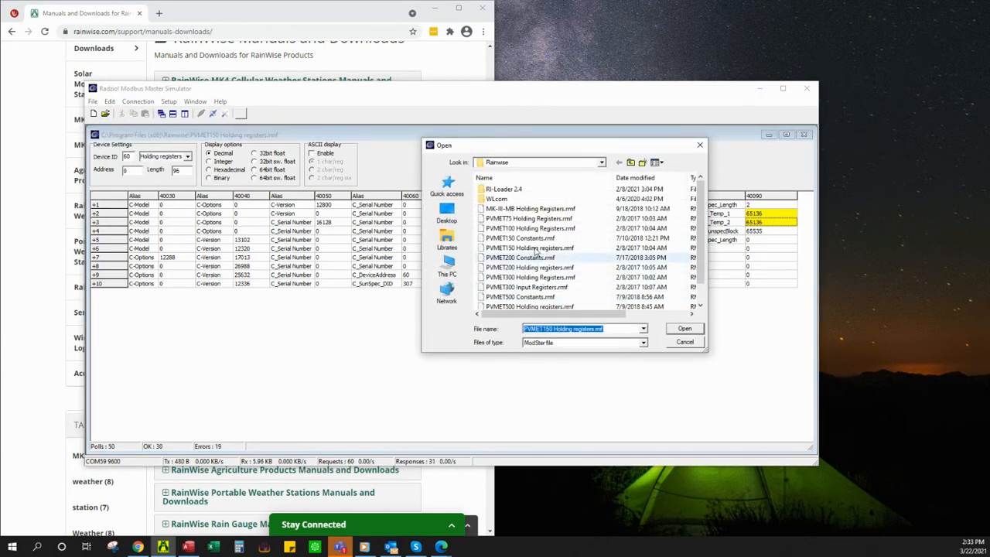
click(520, 237)
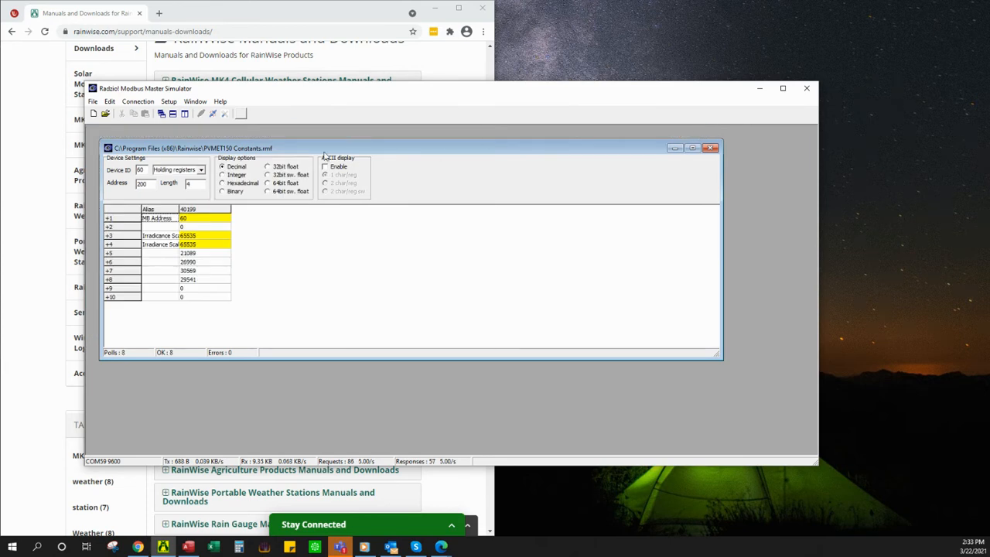
mouse_move(206, 234)
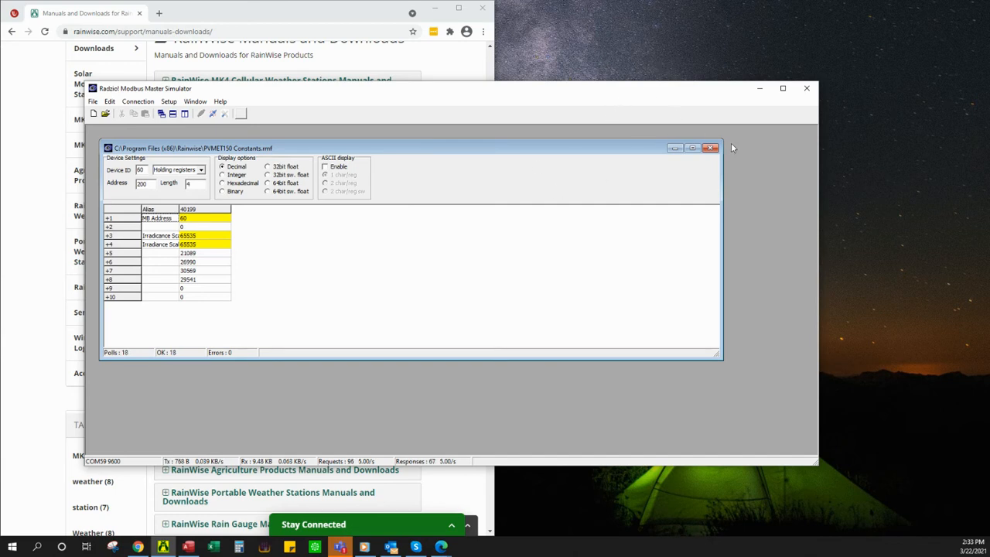
mouse_move(710, 147)
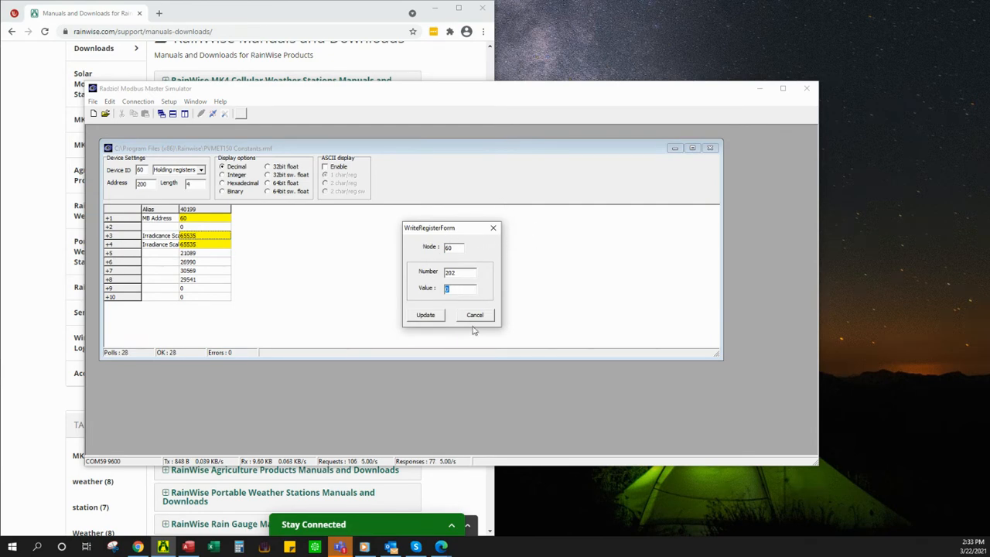
Write 500 to both Irradiance Scale registers, replacing their 65535 values.
click(474, 314)
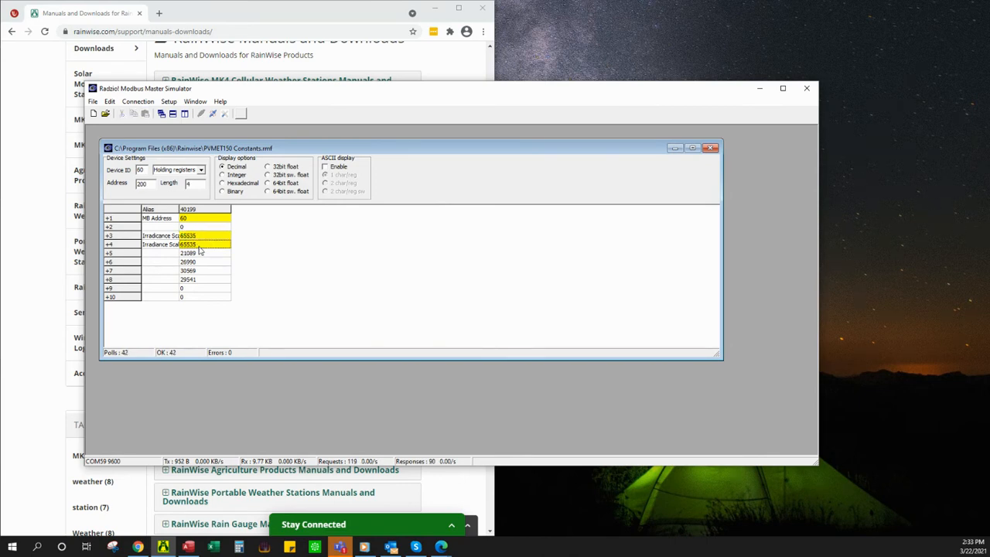
click(205, 235)
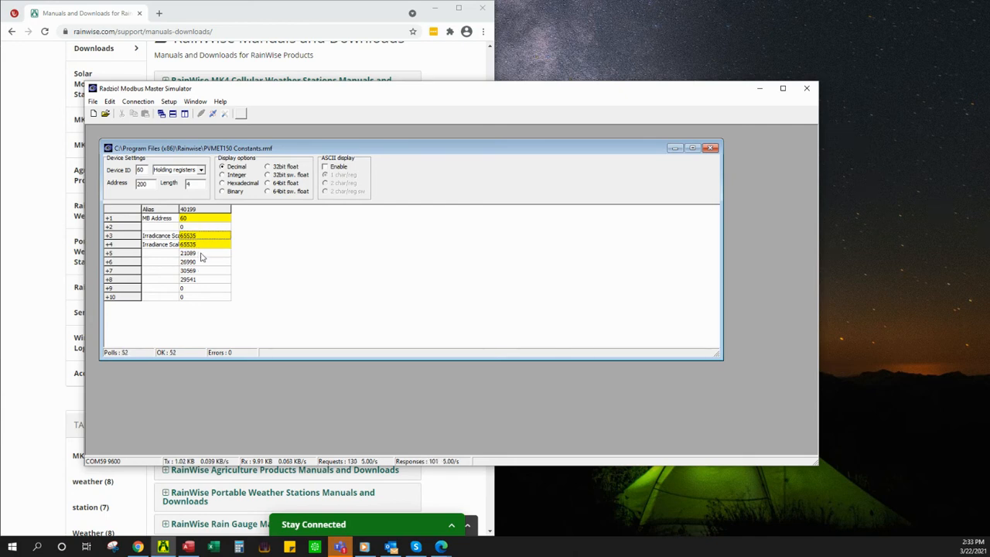
double_click(198, 235)
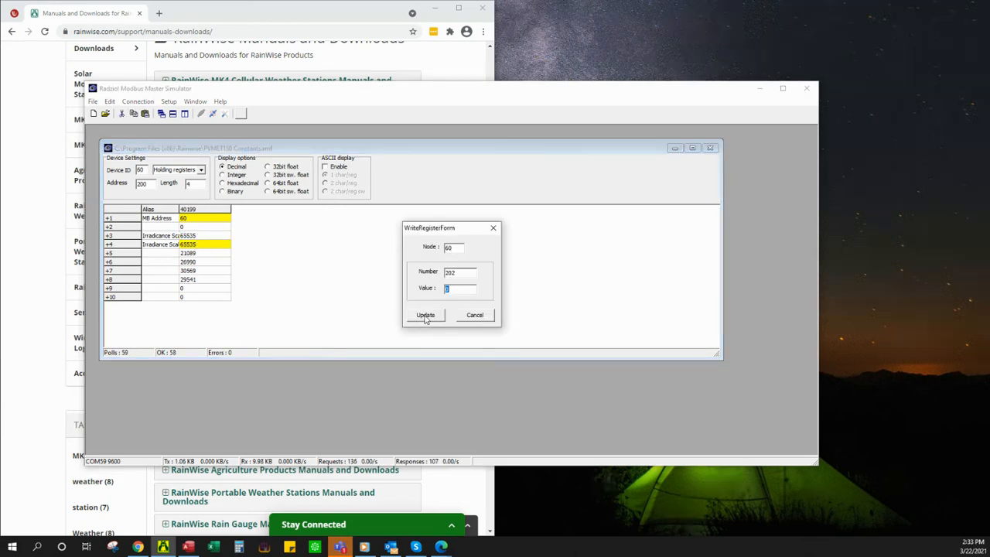
text(500)
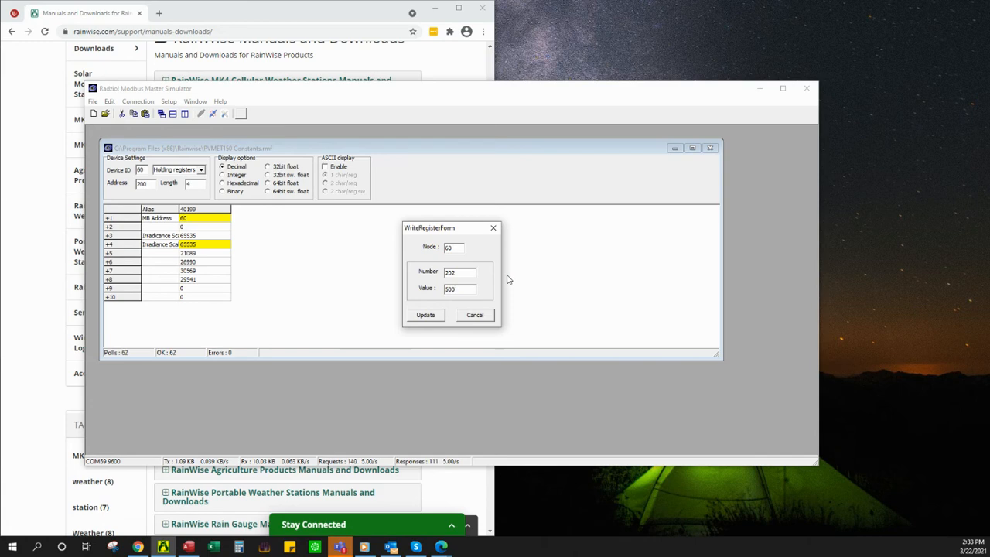
click(425, 314)
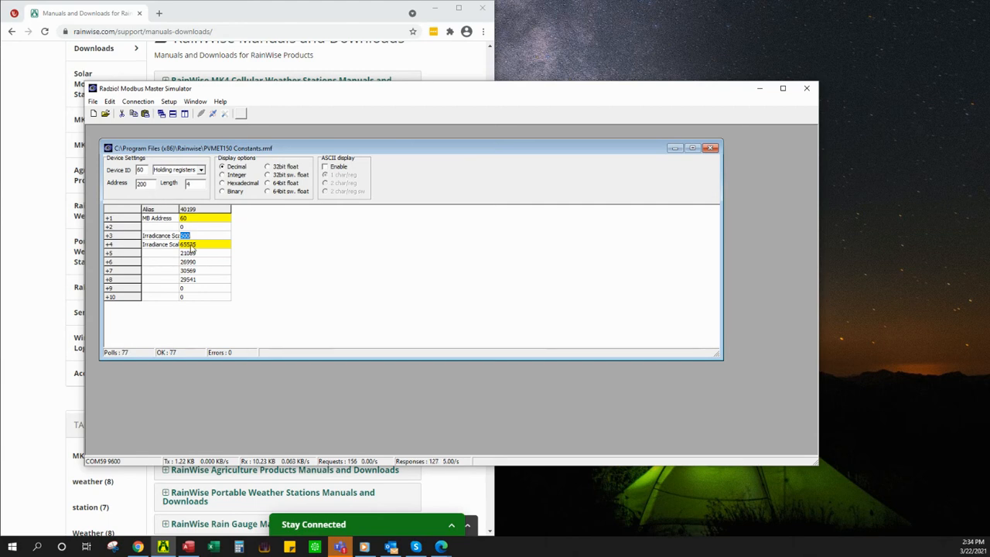
double_click(205, 235)
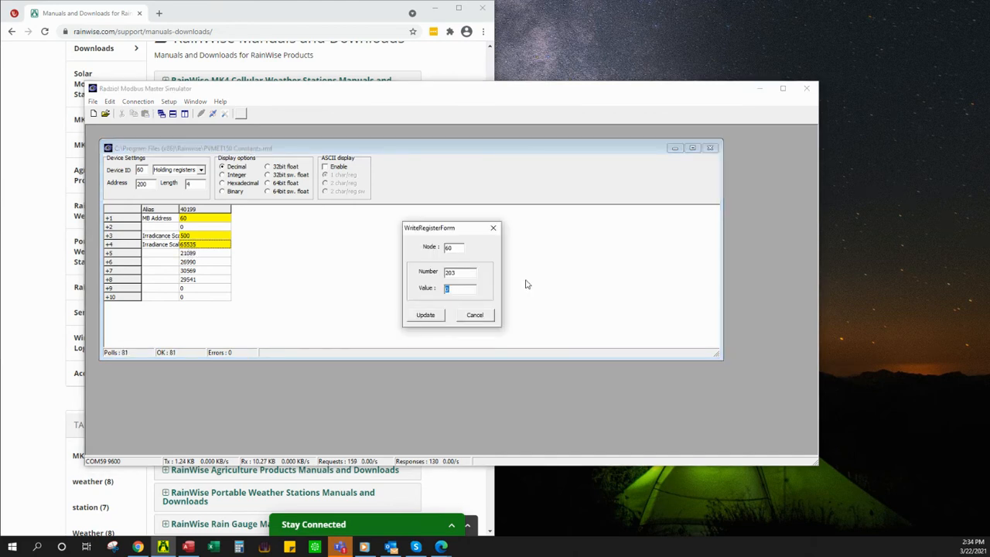
text(500)
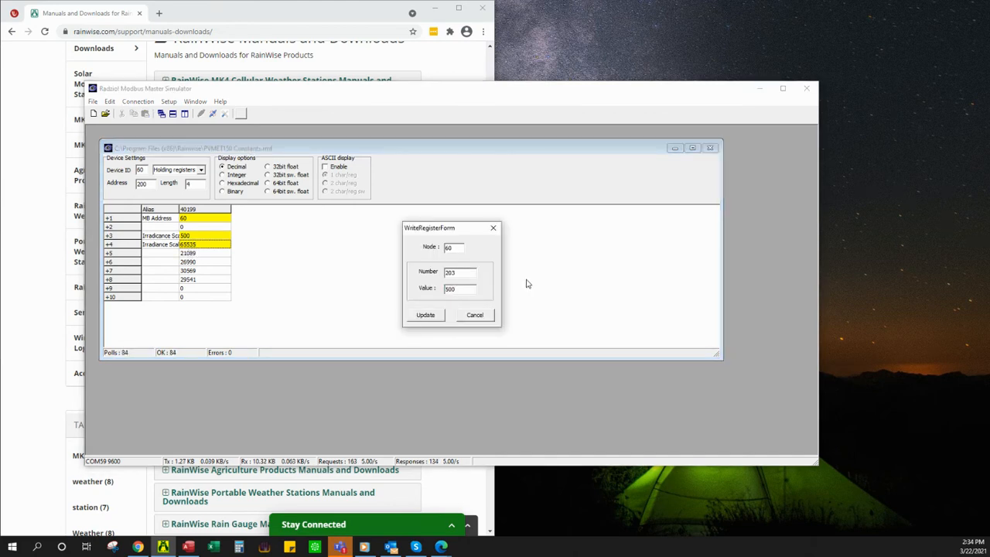
click(424, 315)
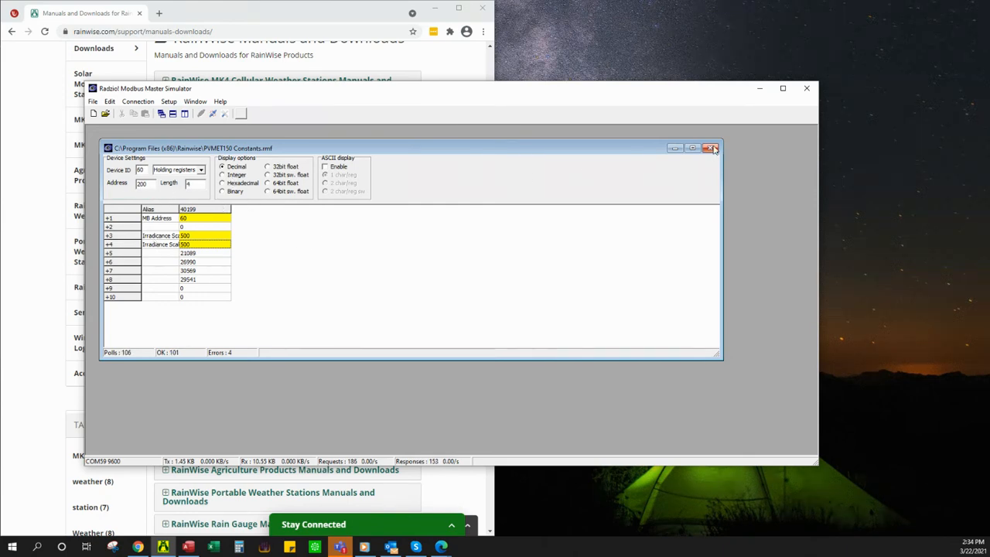
Close the Constants window and open PVMET150 Holding registers.rmf.
click(710, 148)
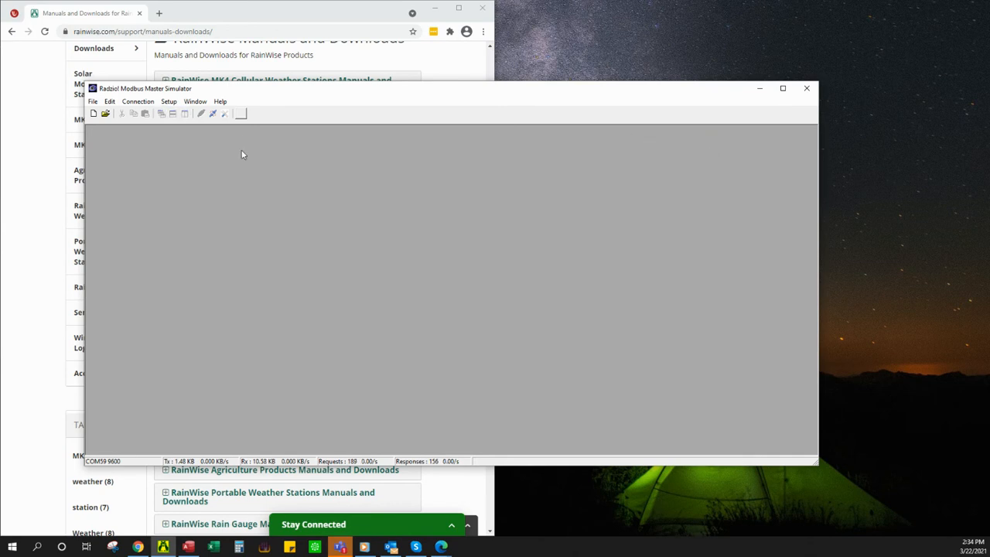
click(92, 101)
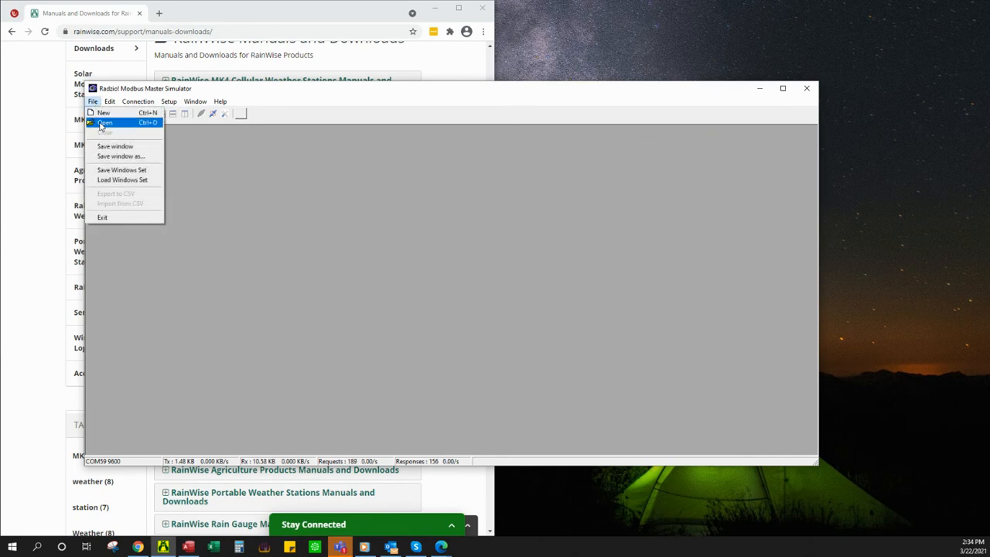
click(105, 123)
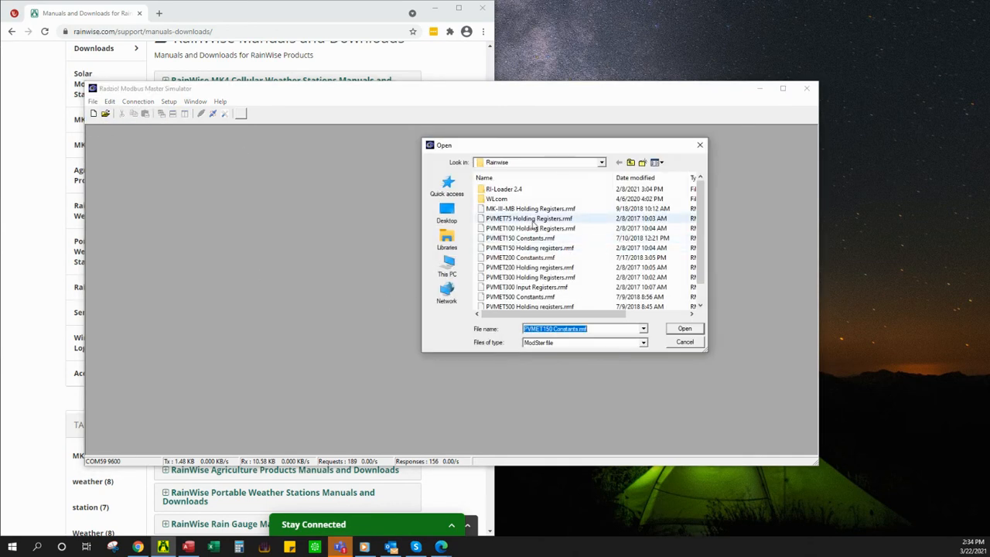
click(683, 328)
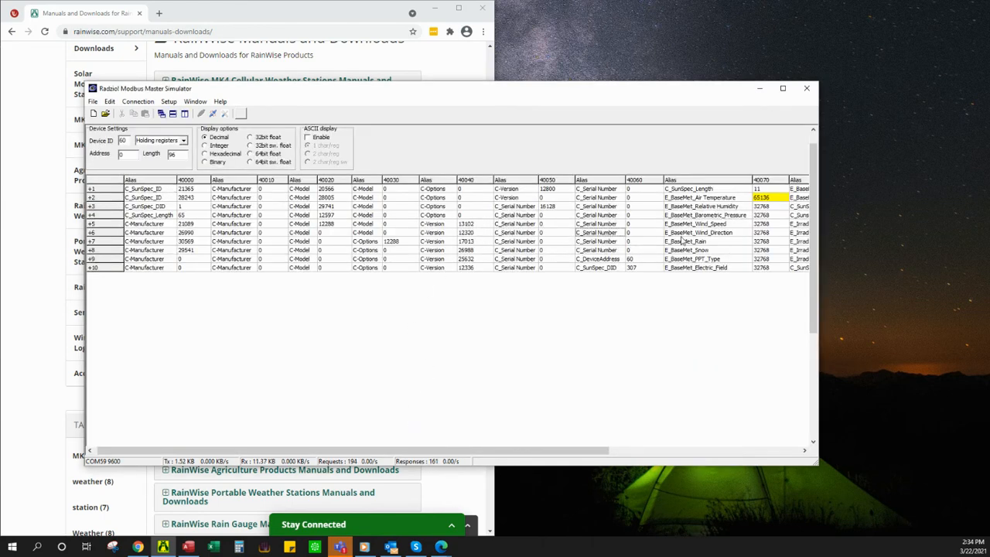
mouse_move(826, 275)
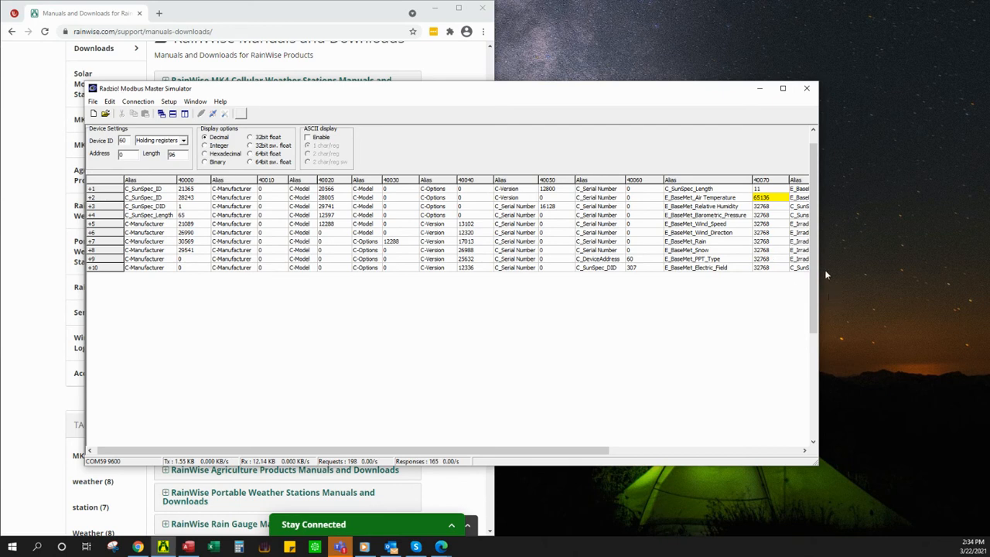
mouse_move(410, 446)
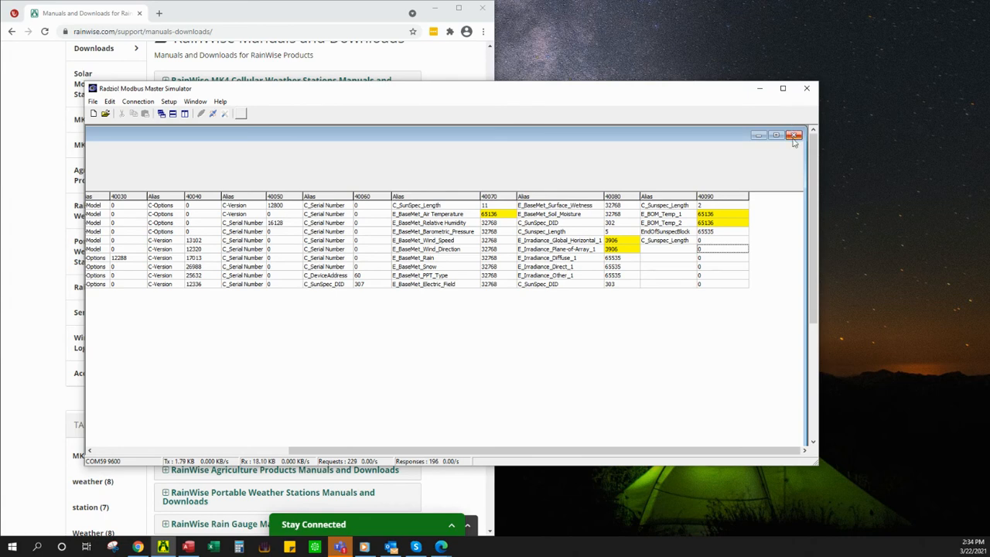
mouse_move(799, 148)
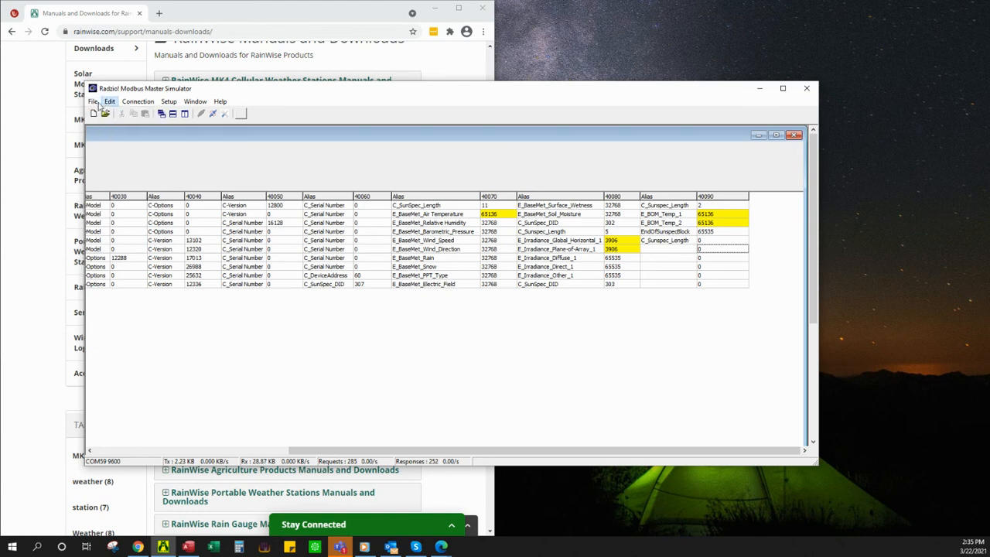
Open the PVMET150 Constants.rmf map and connect so both irradiance scale registers read 500.
click(92, 101)
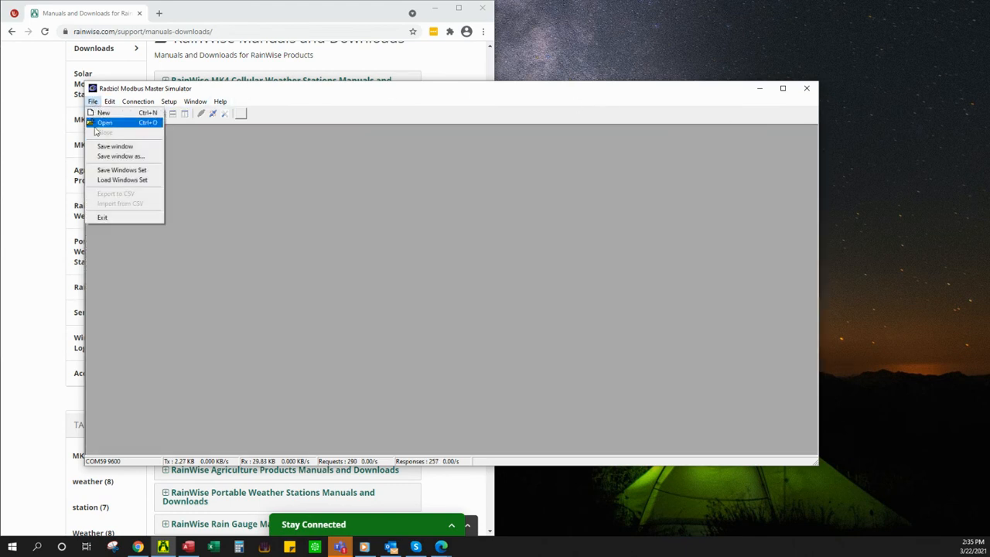
click(104, 123)
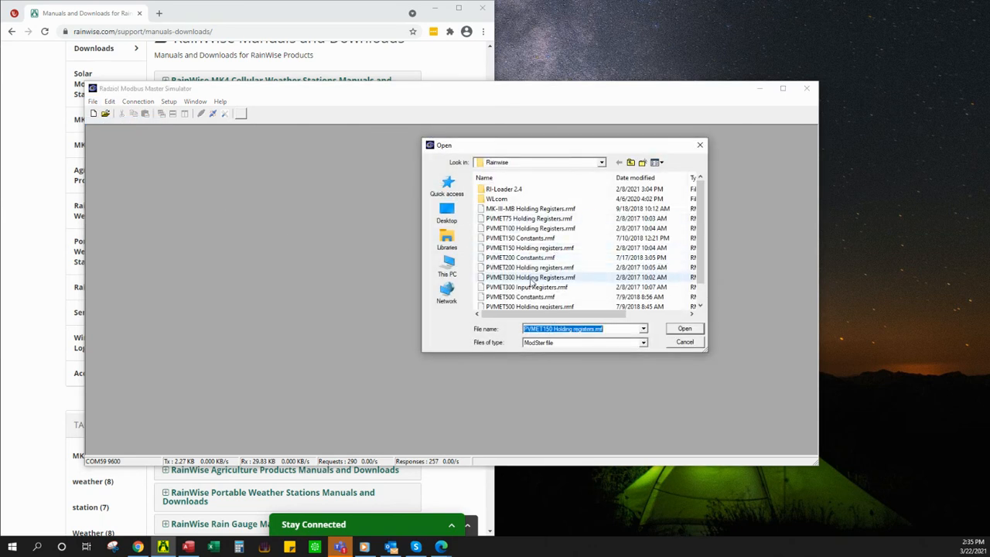
mouse_move(528, 241)
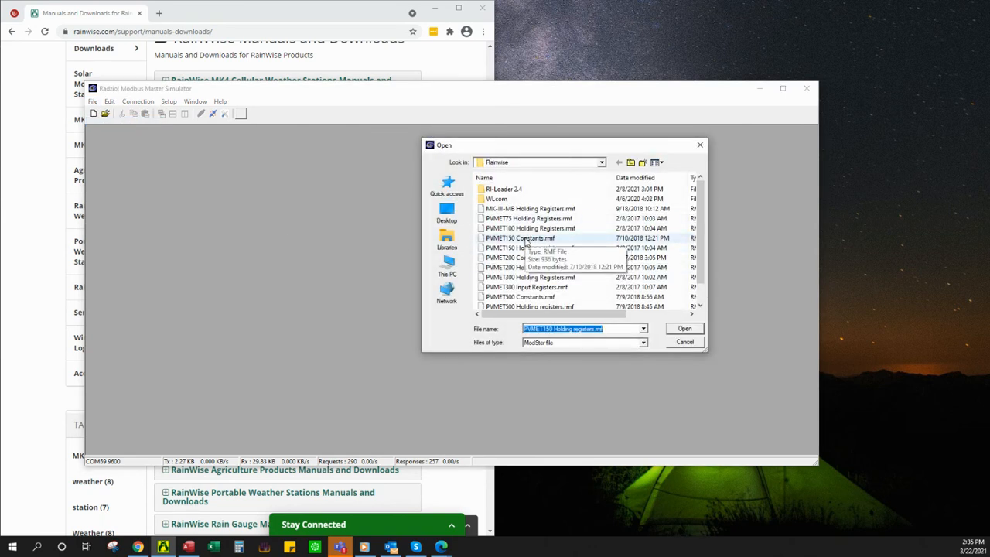
click(684, 328)
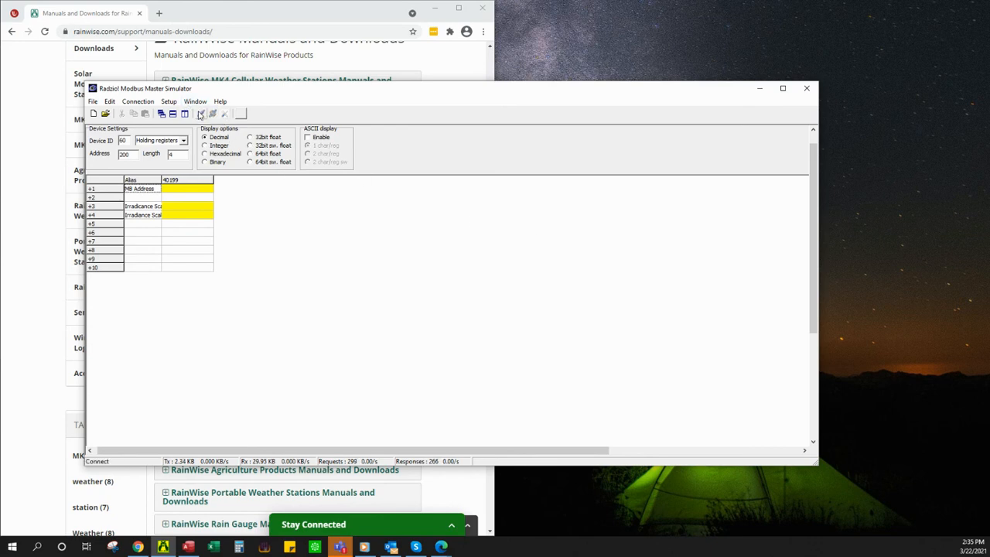
click(200, 113)
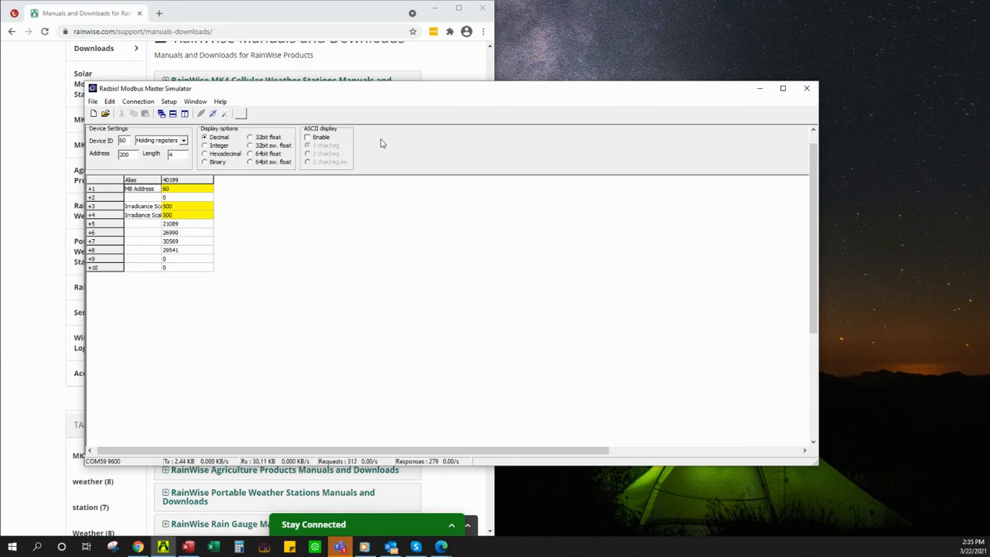
mouse_move(364, 159)
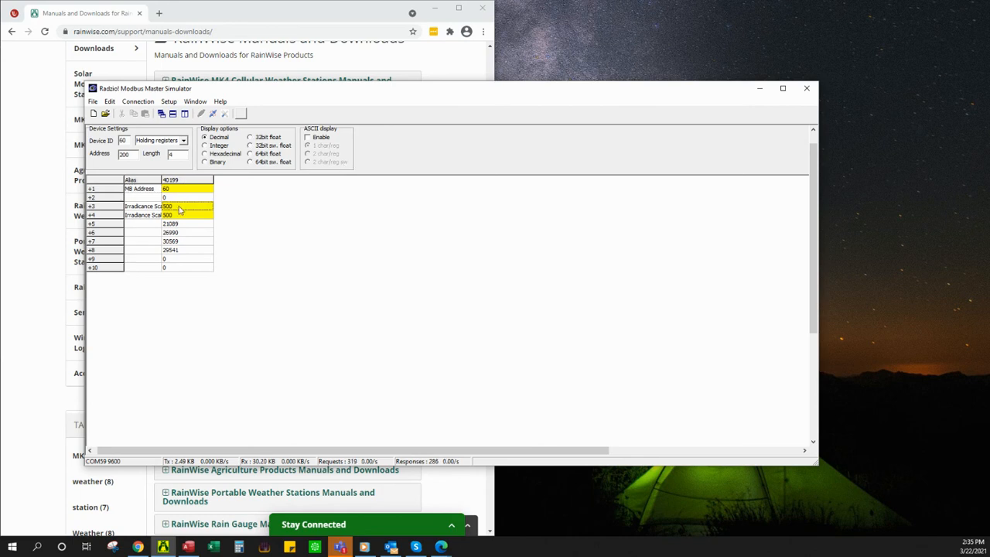
Write 1286 into the +3 Irradiance Scale register.
double_click(185, 205)
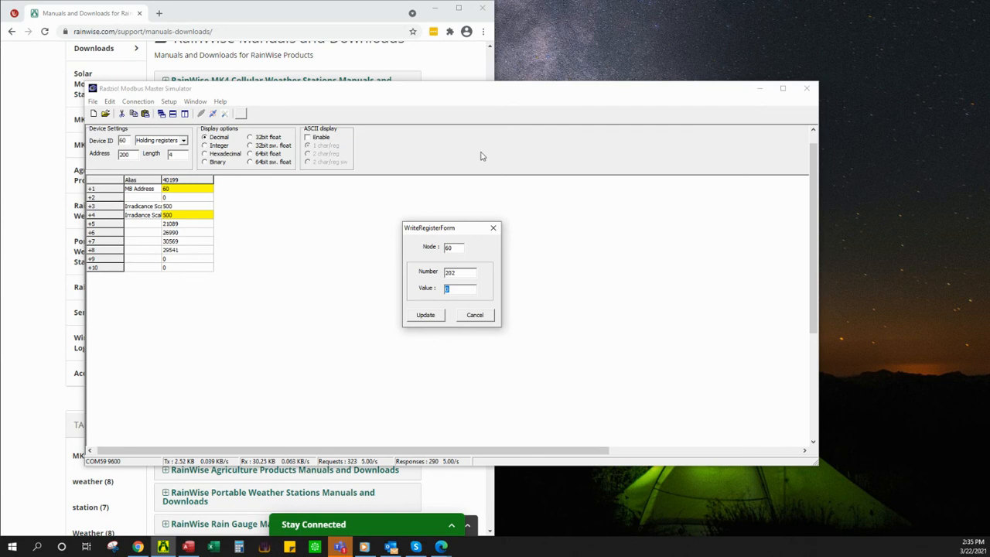
text(12)
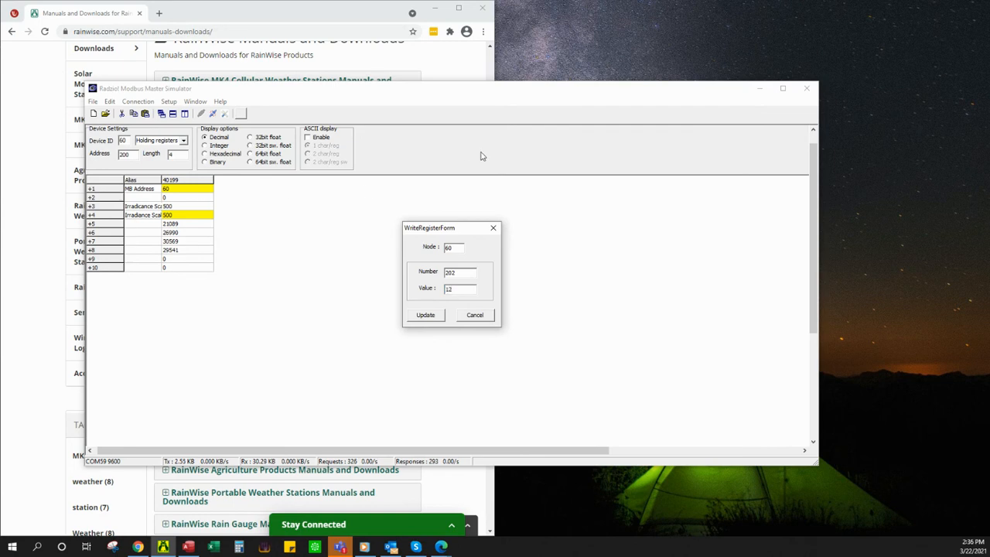
click(425, 314)
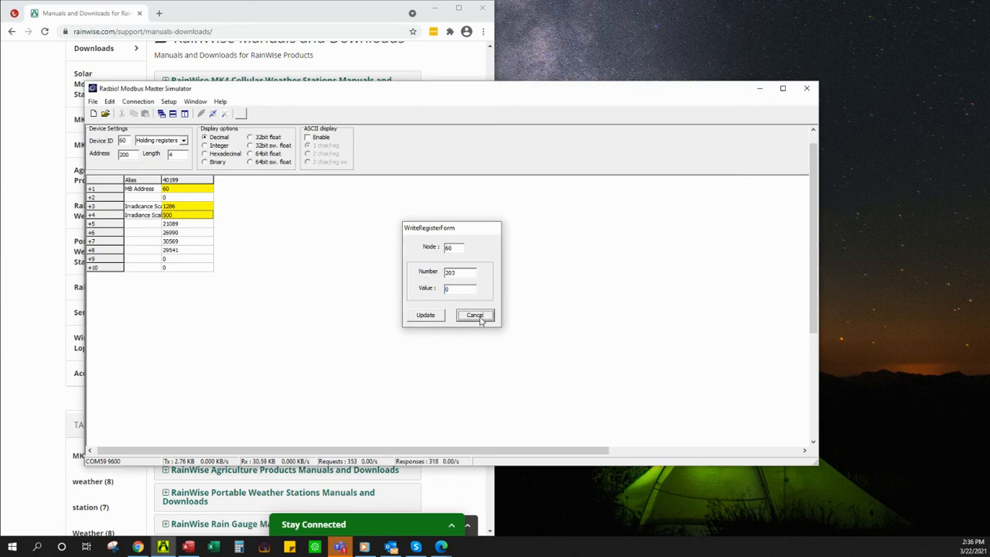
click(474, 315)
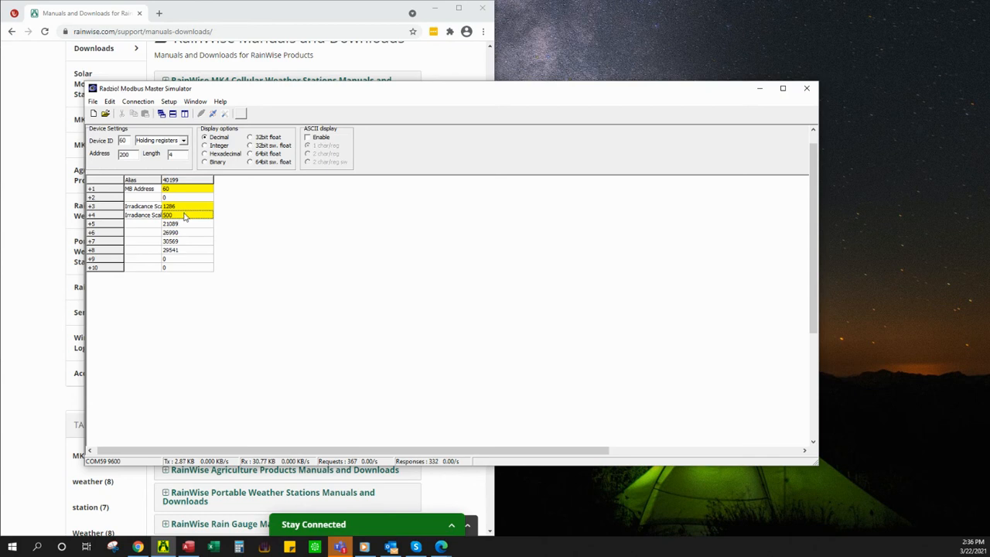
Write 201 into the +4 second irradiance scale register.
double_click(185, 214)
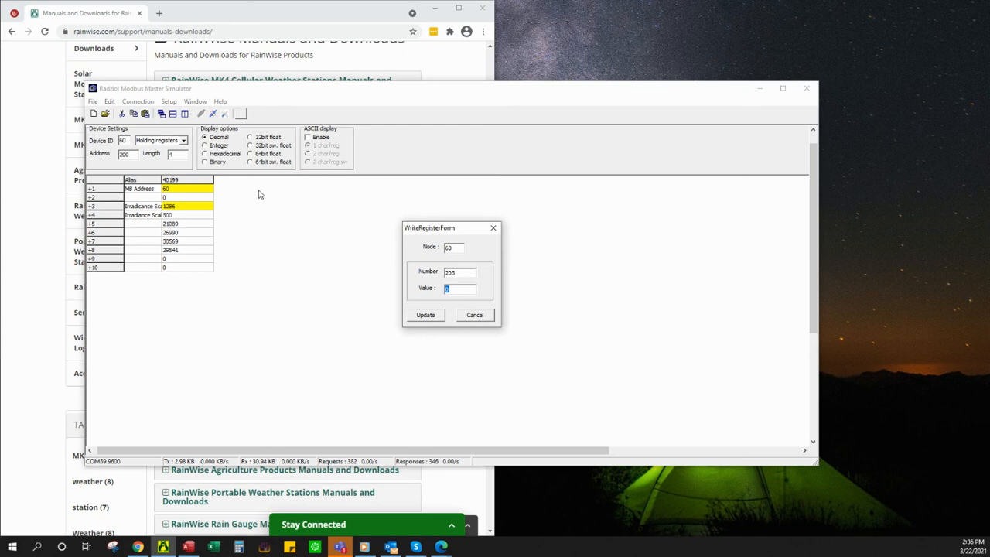
text(201)
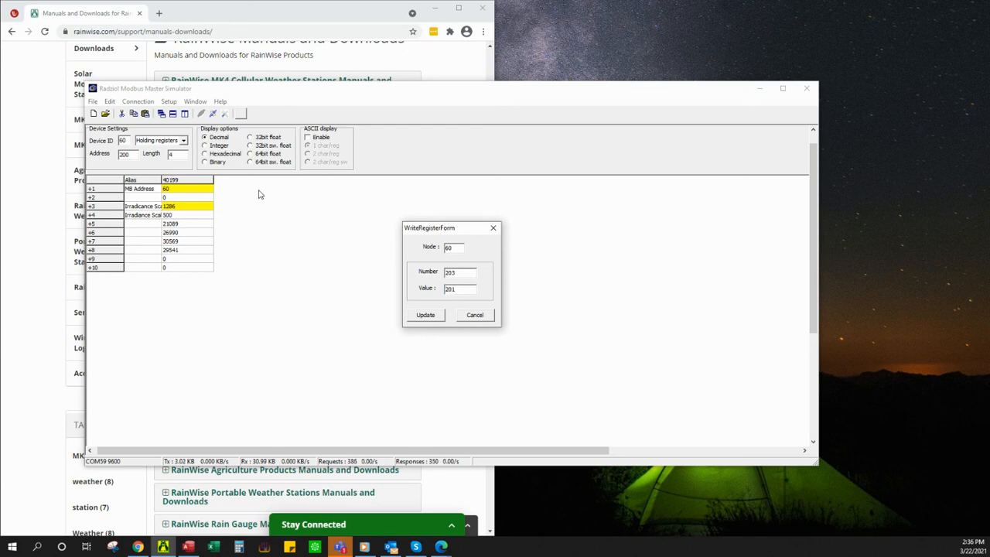
click(425, 314)
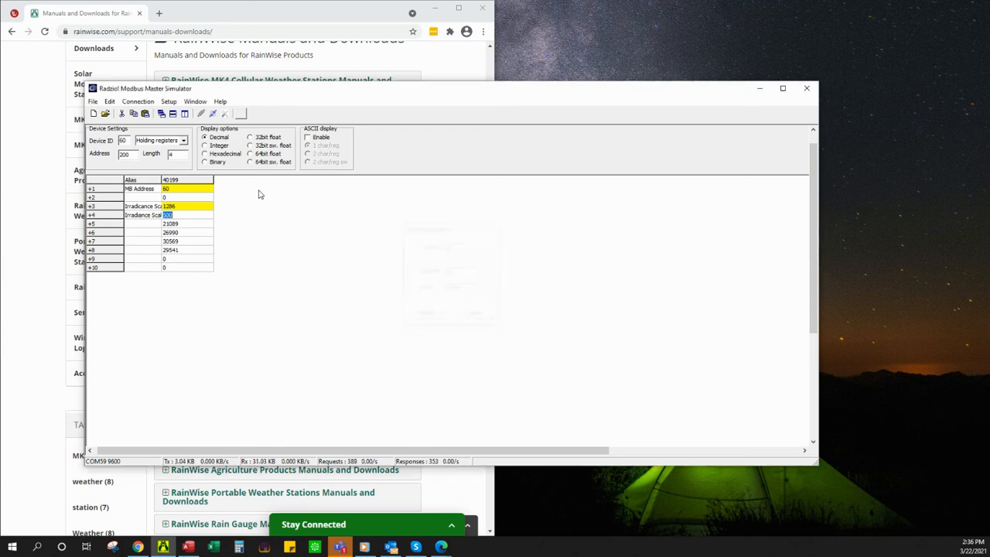